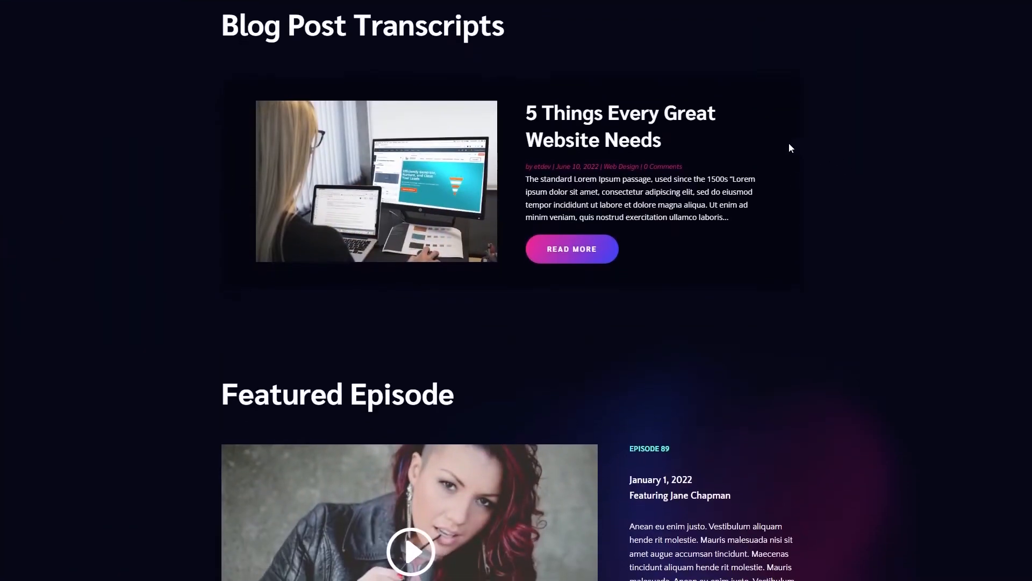
Advance the blog slider twice, then browse other Divi demo sliders to the Olive & Rose blog.
click(780, 182)
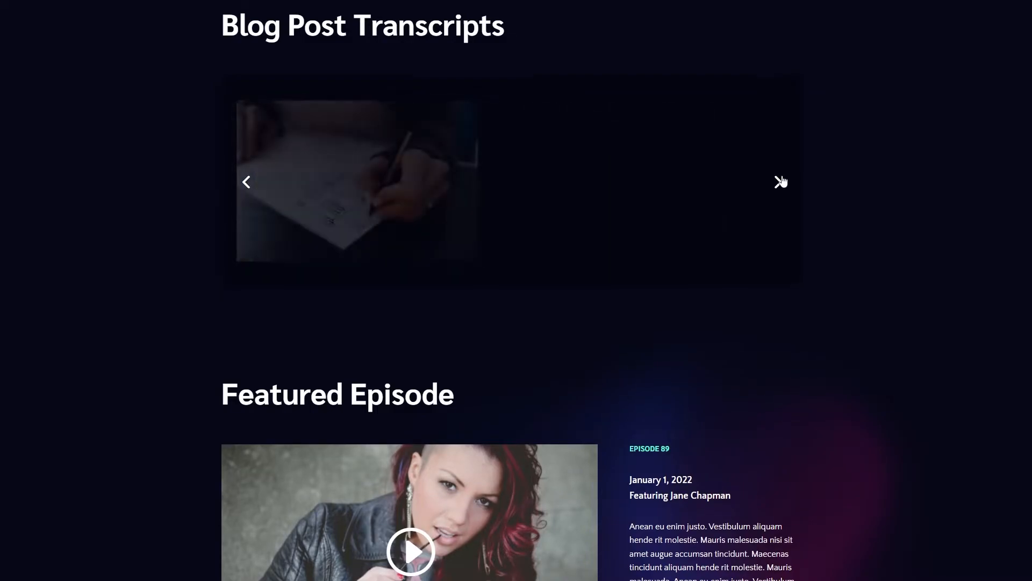
click(781, 182)
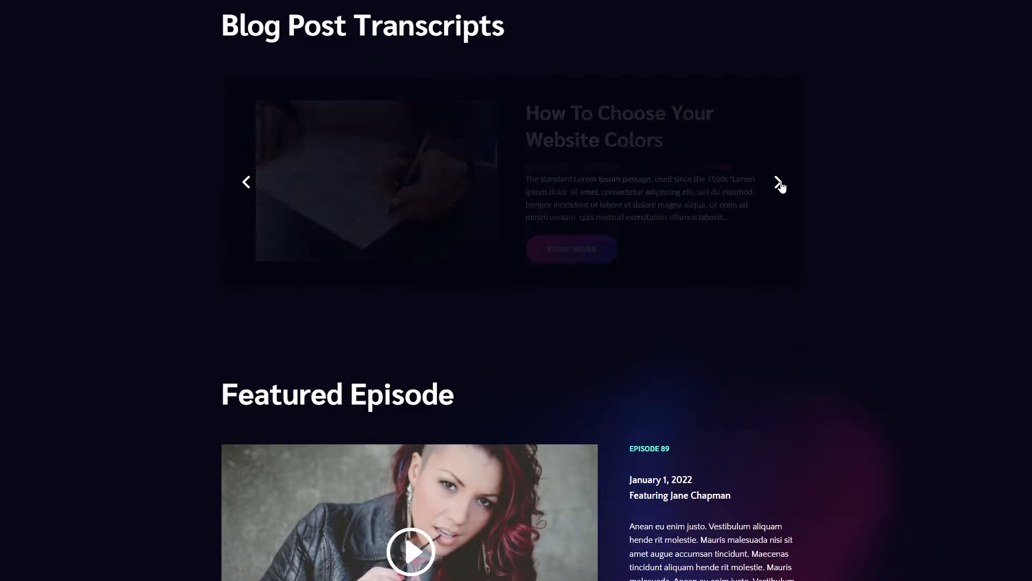
scroll(down, 3)
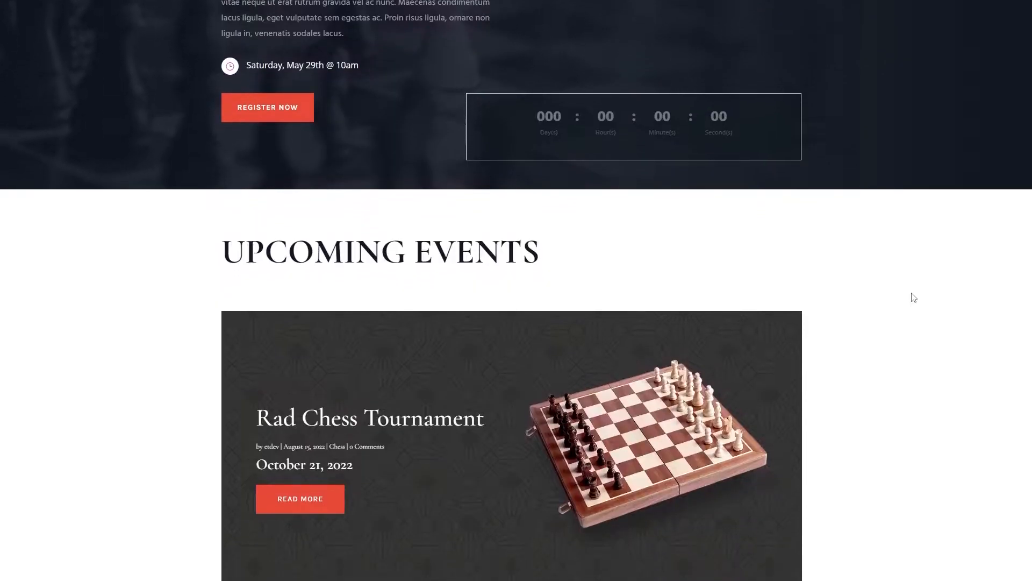
scroll(down, 3)
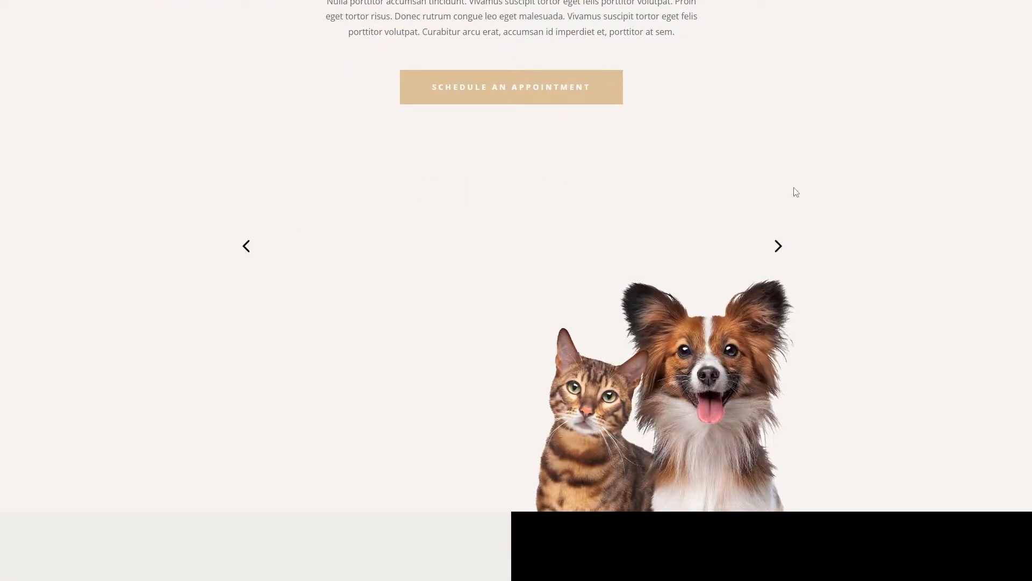
click(778, 246)
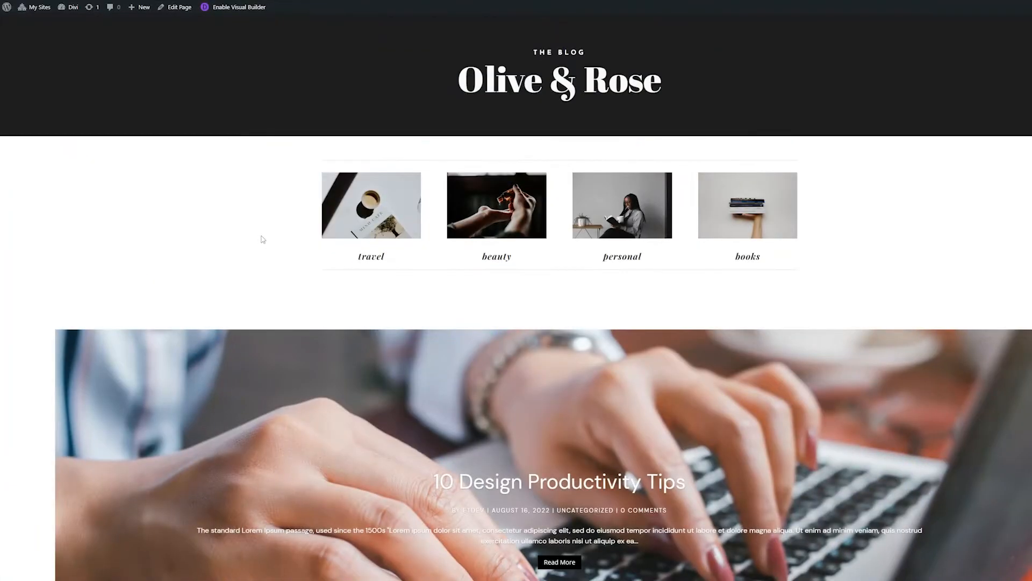
mouse_move(235, 7)
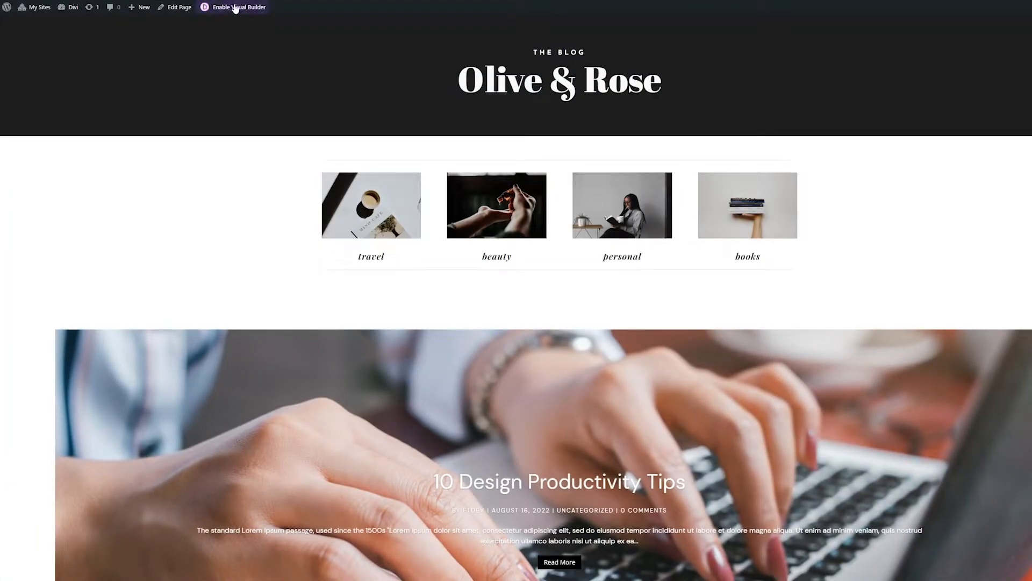
Enable the Visual Builder on the Olive & Rose page from the admin bar.
click(239, 7)
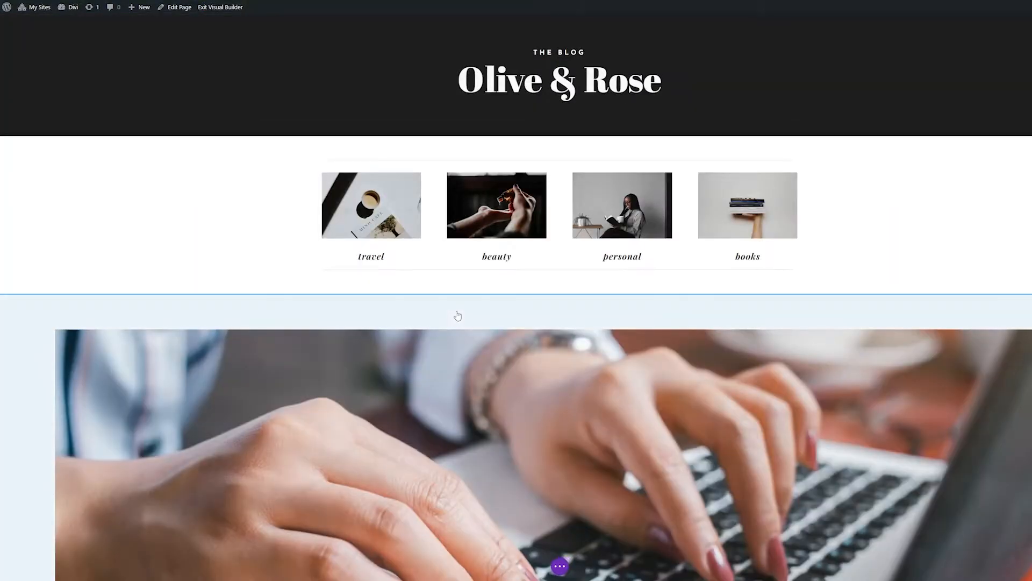
scroll(down, 3)
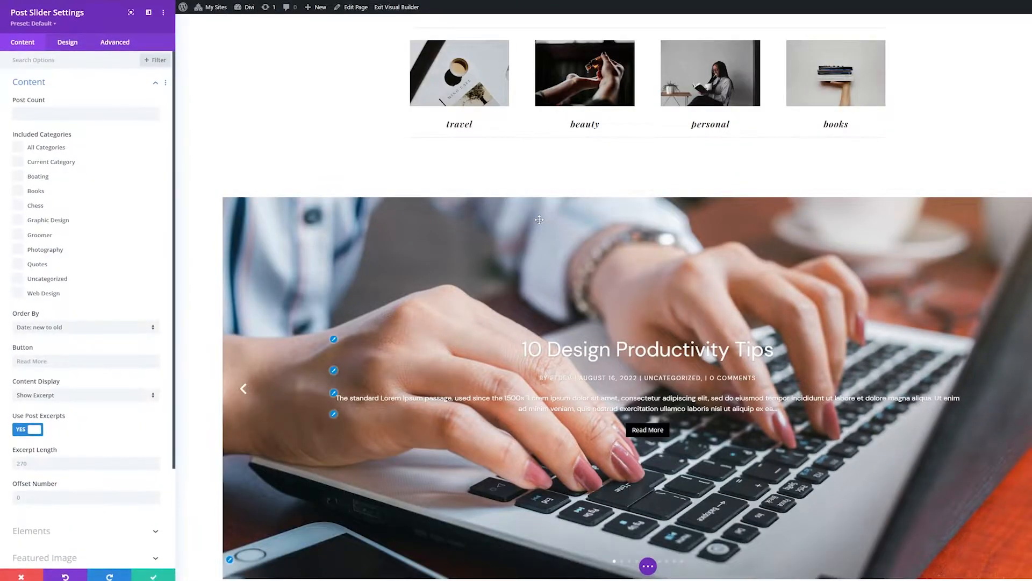
Browse the slider's Content, Design and Advanced tabs, peeking at CSS ID & Classes, without changes.
click(29, 82)
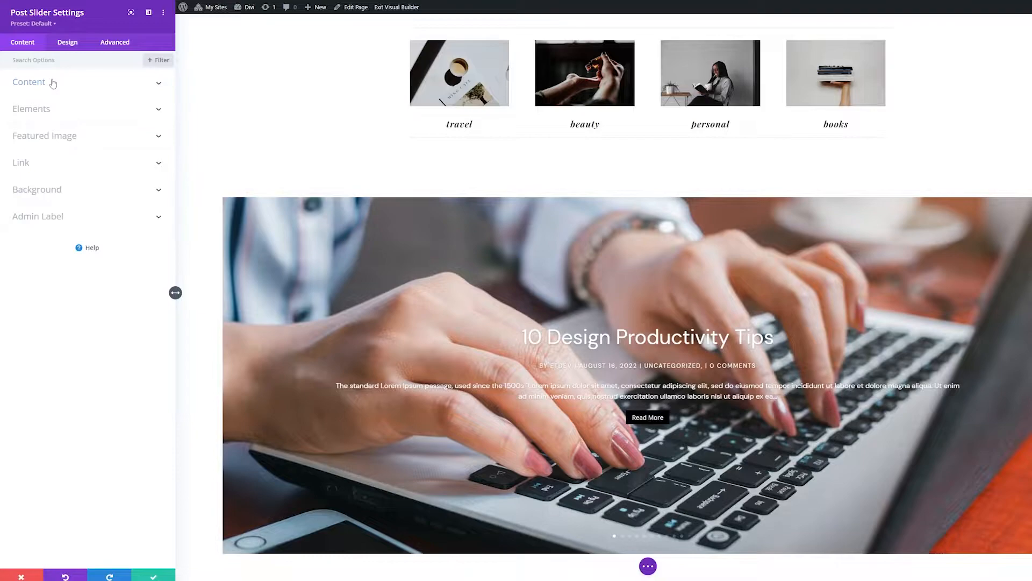
scroll(down, 3)
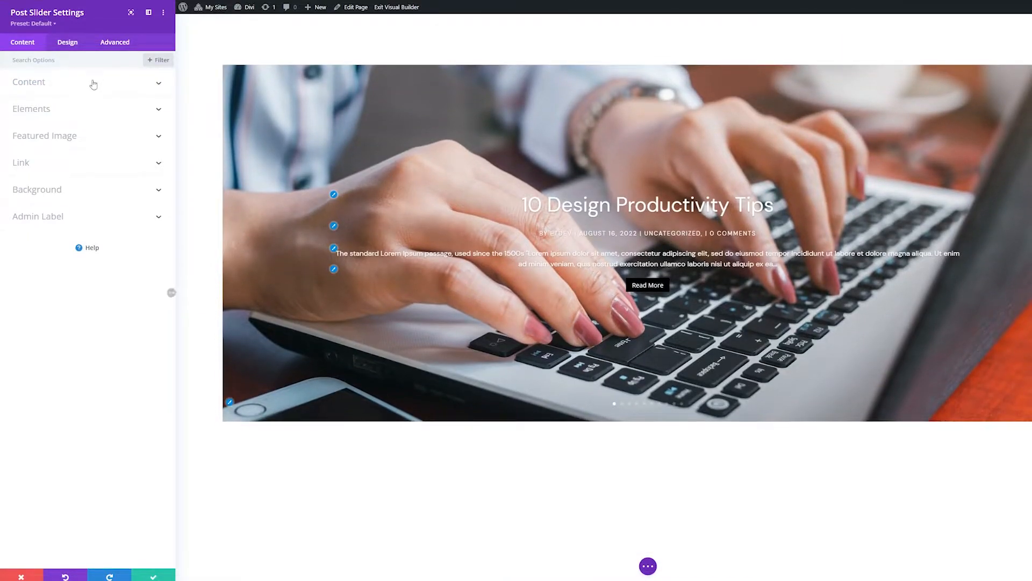
click(115, 42)
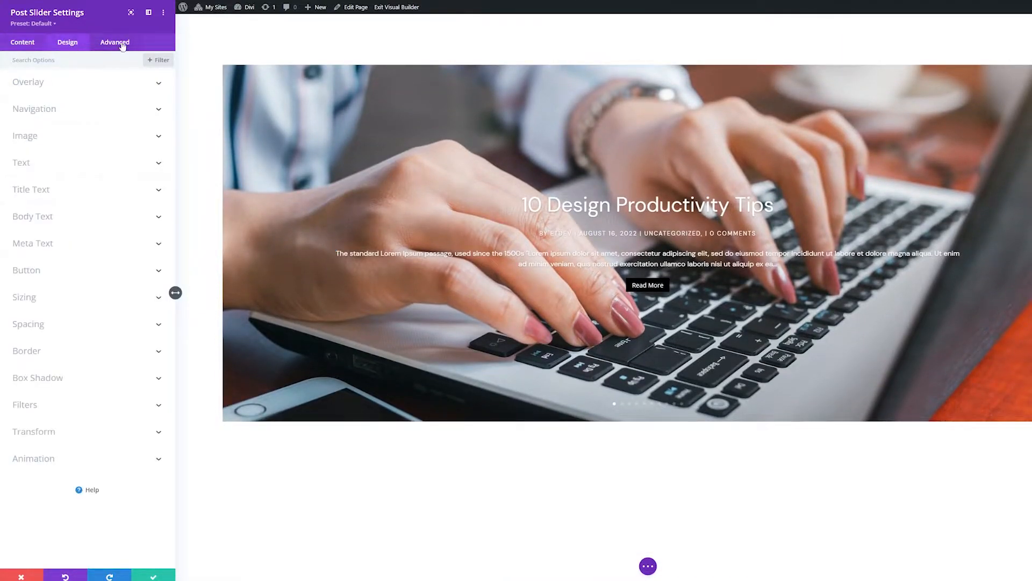
click(115, 42)
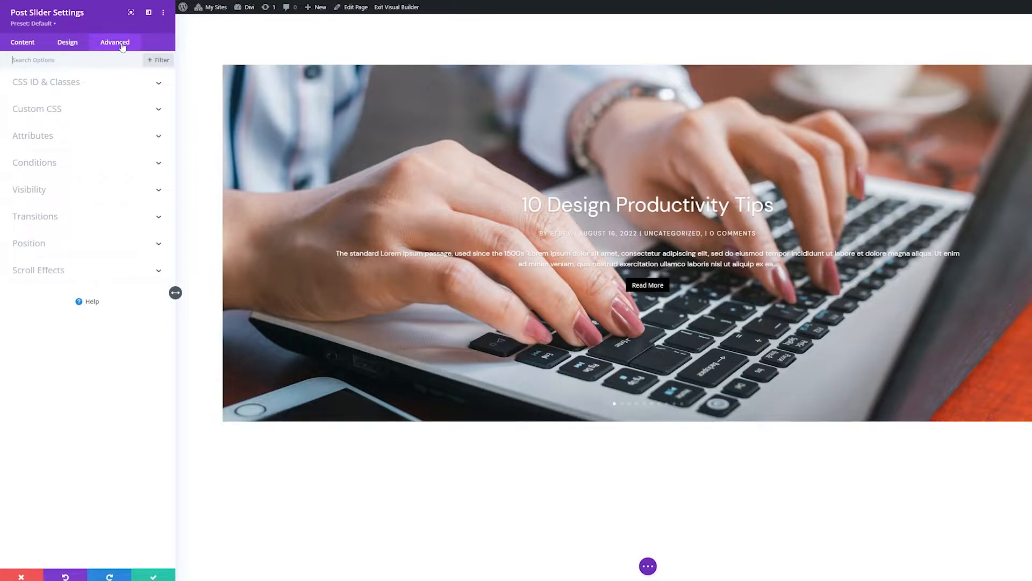
click(46, 82)
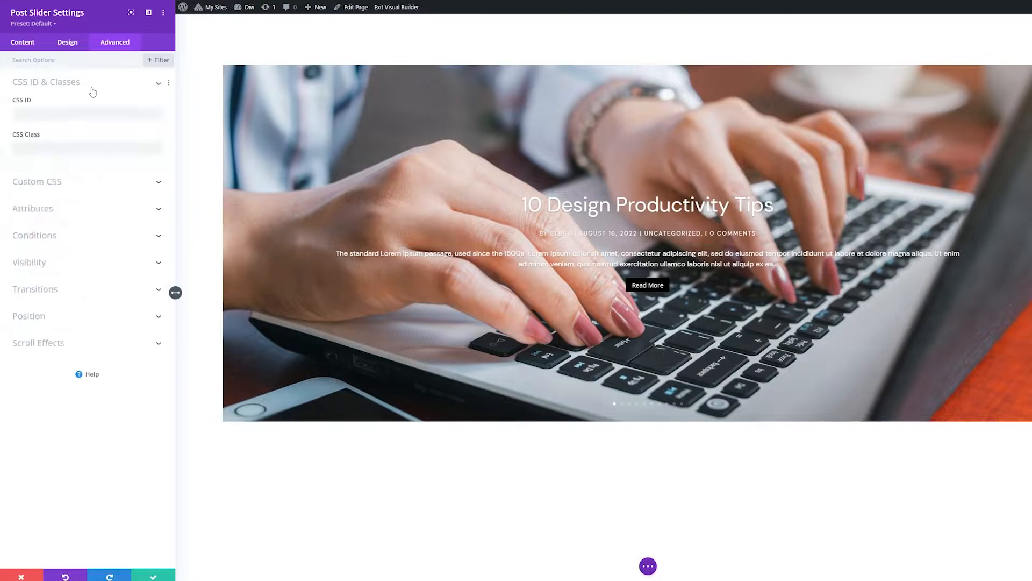
click(46, 81)
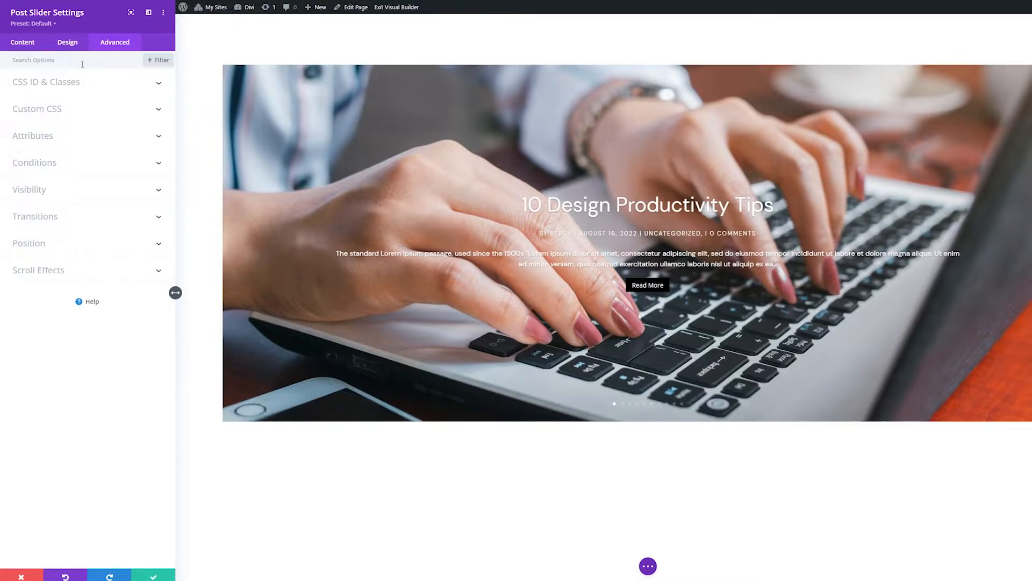
click(22, 42)
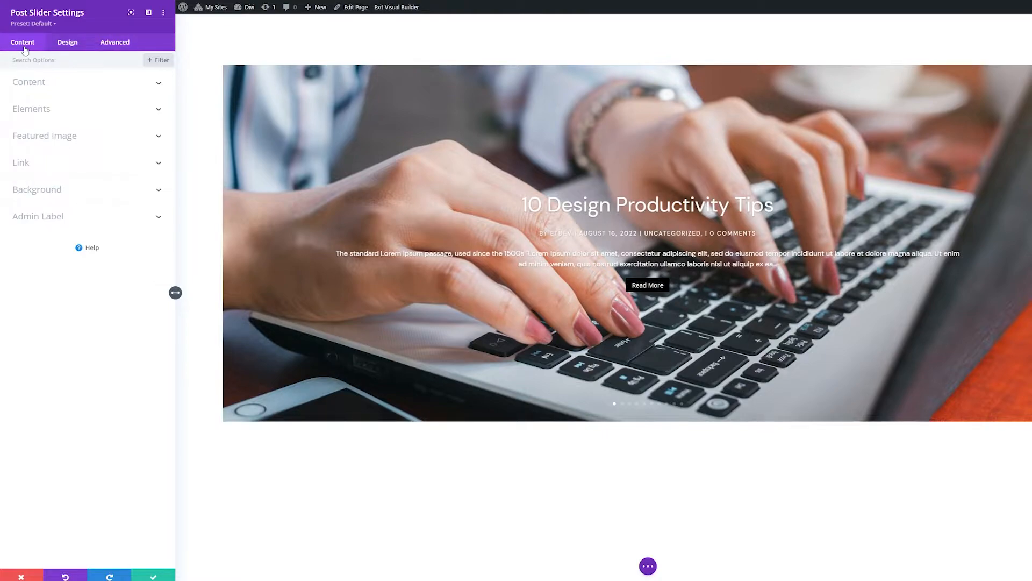
Expand the Content group and enter 6 as the Post Count.
click(30, 81)
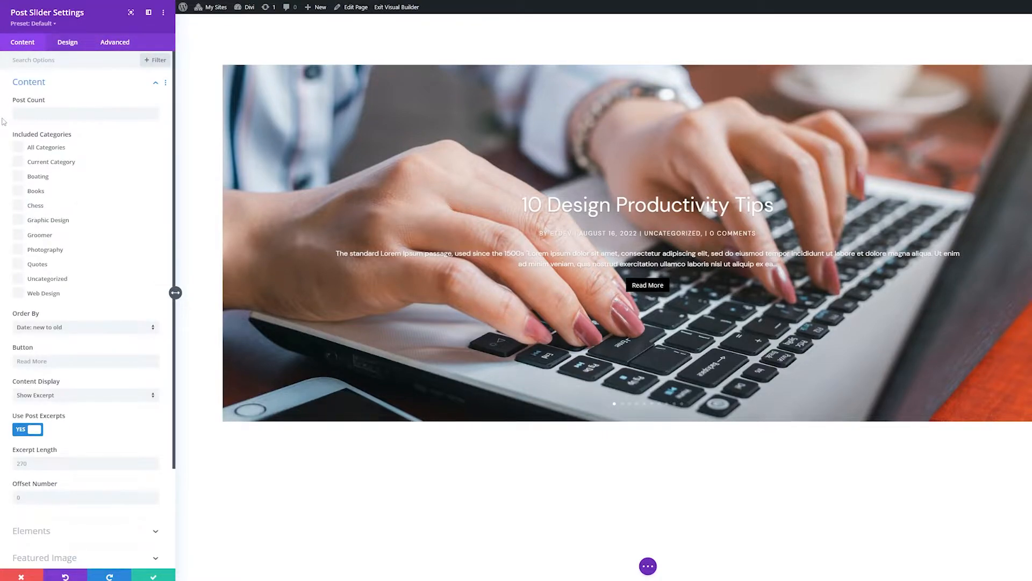
mouse_move(5, 171)
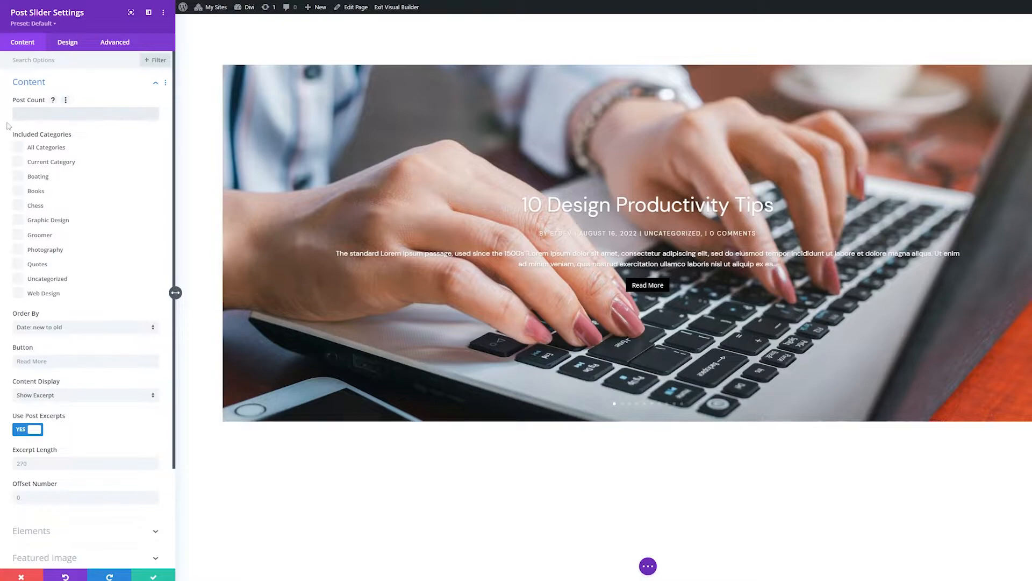
text(6)
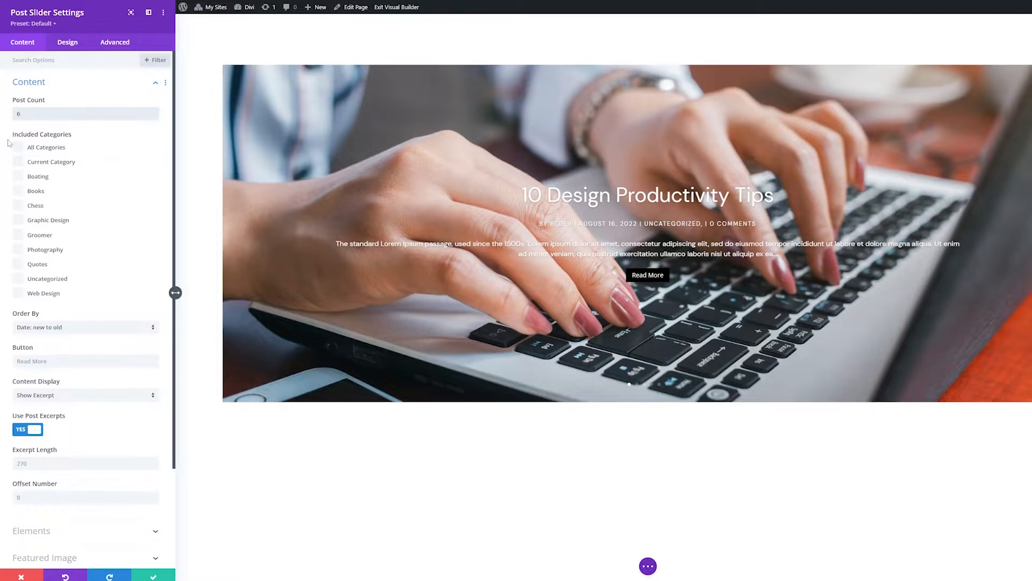
scroll(down, 3)
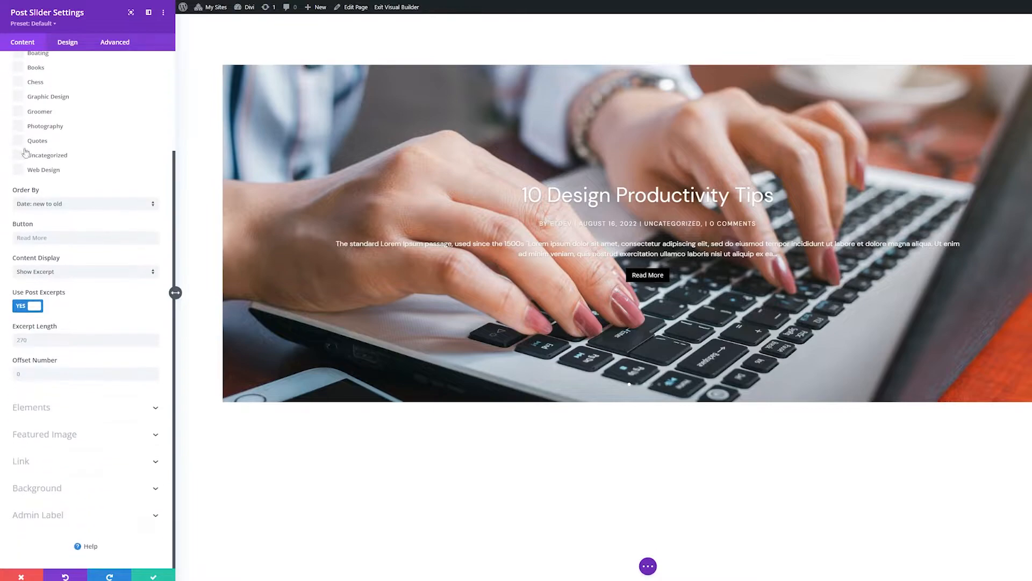
click(84, 203)
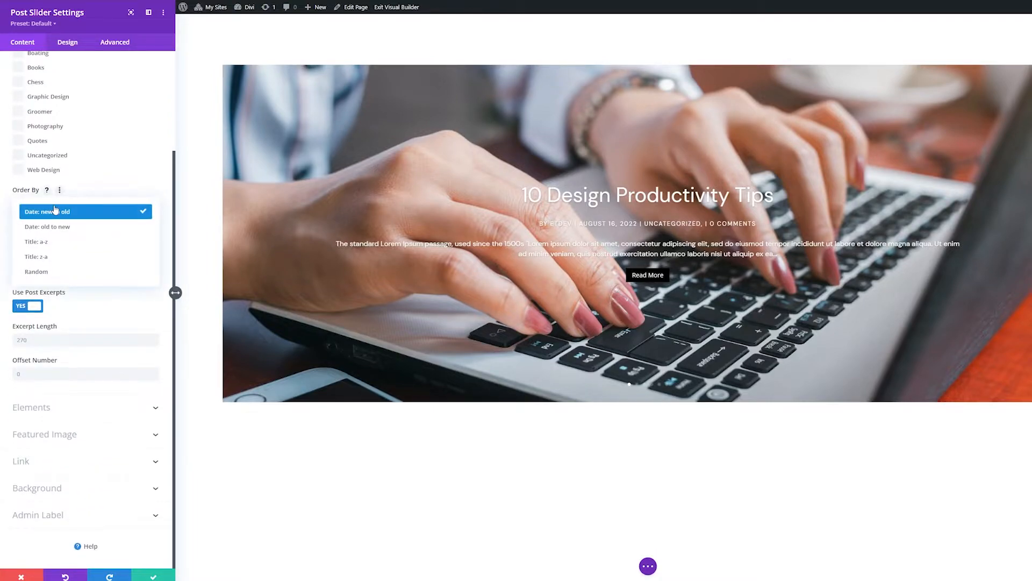
mouse_move(46, 226)
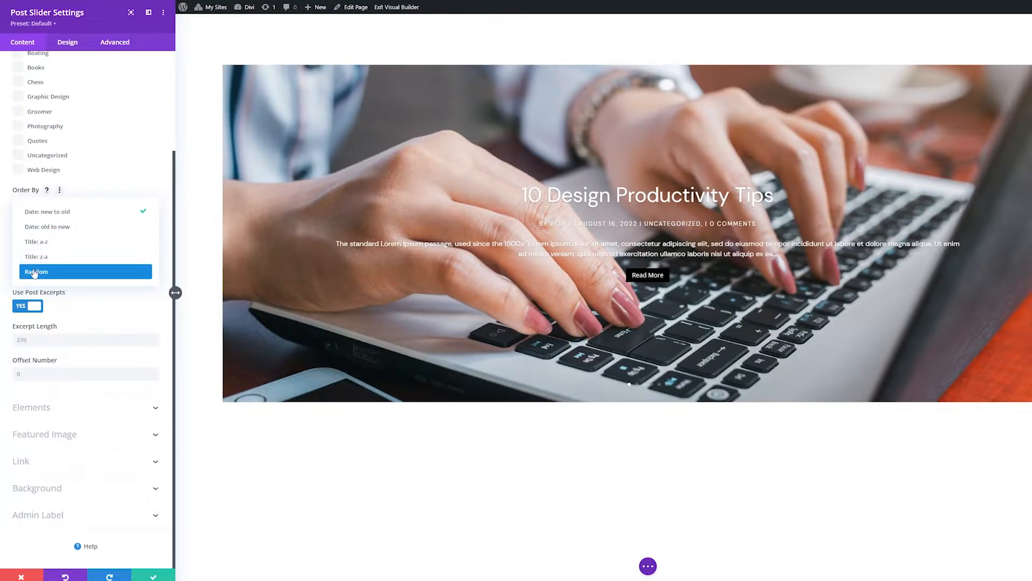
click(56, 211)
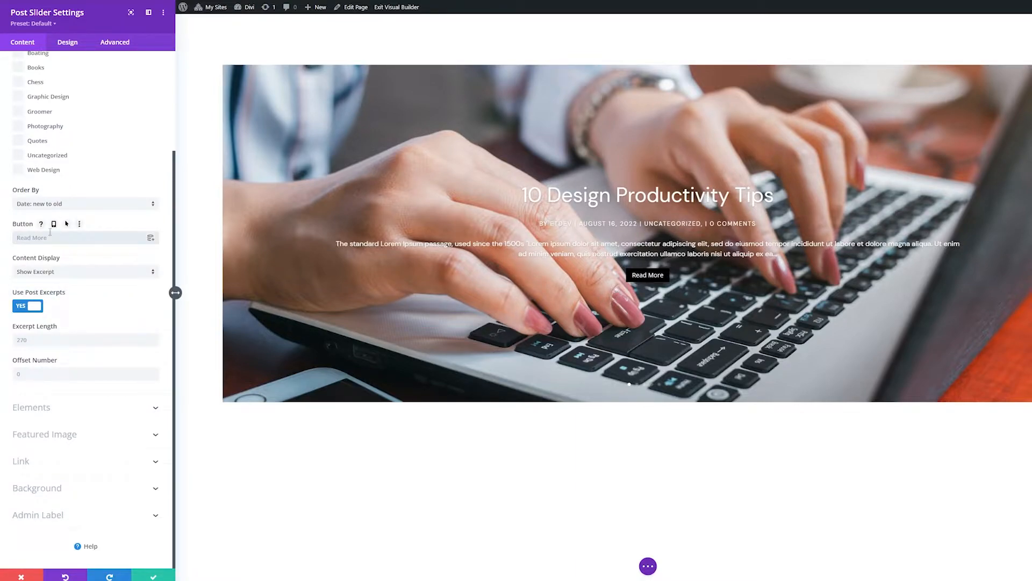
text(More)
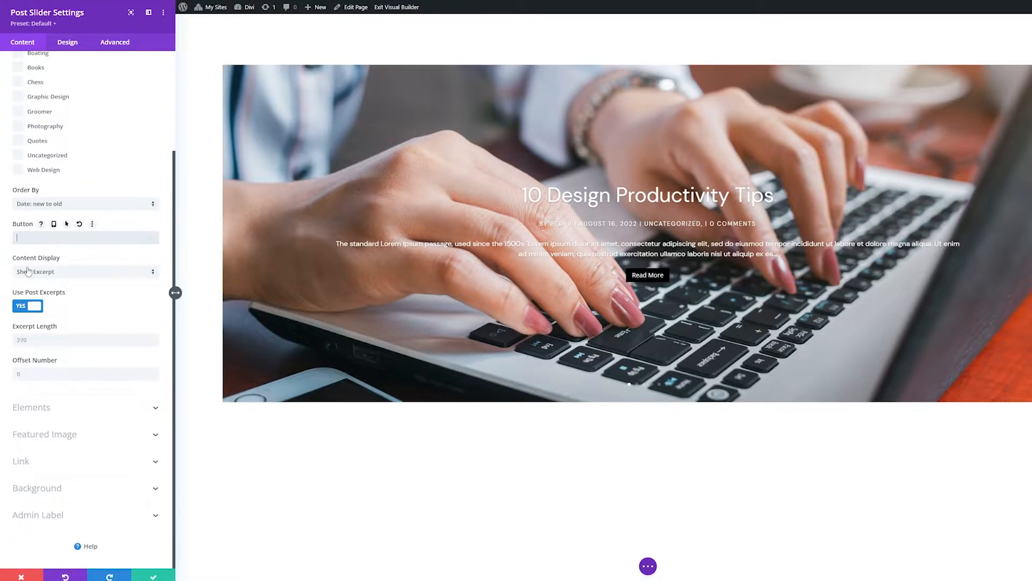
click(85, 271)
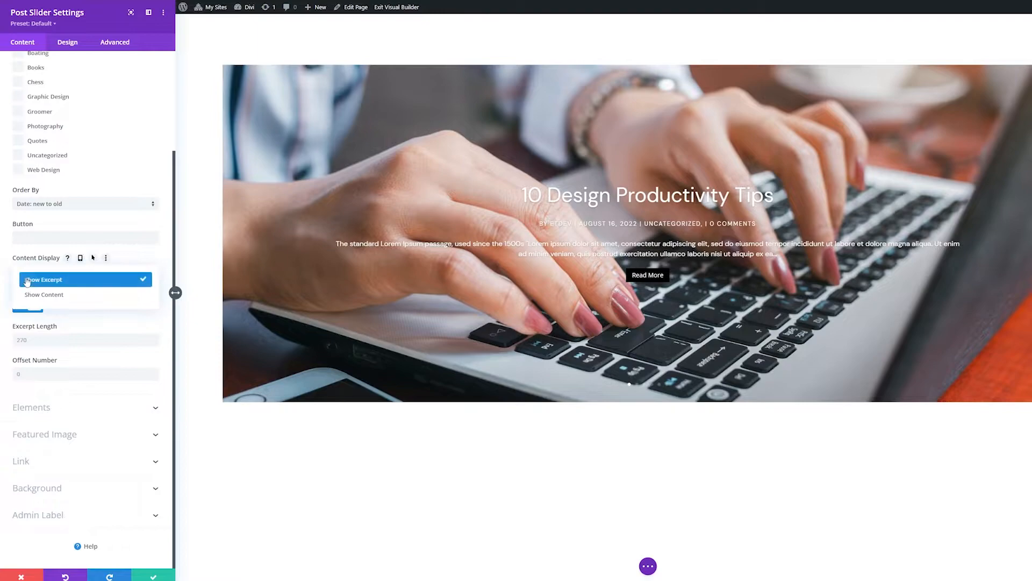
mouse_move(44, 294)
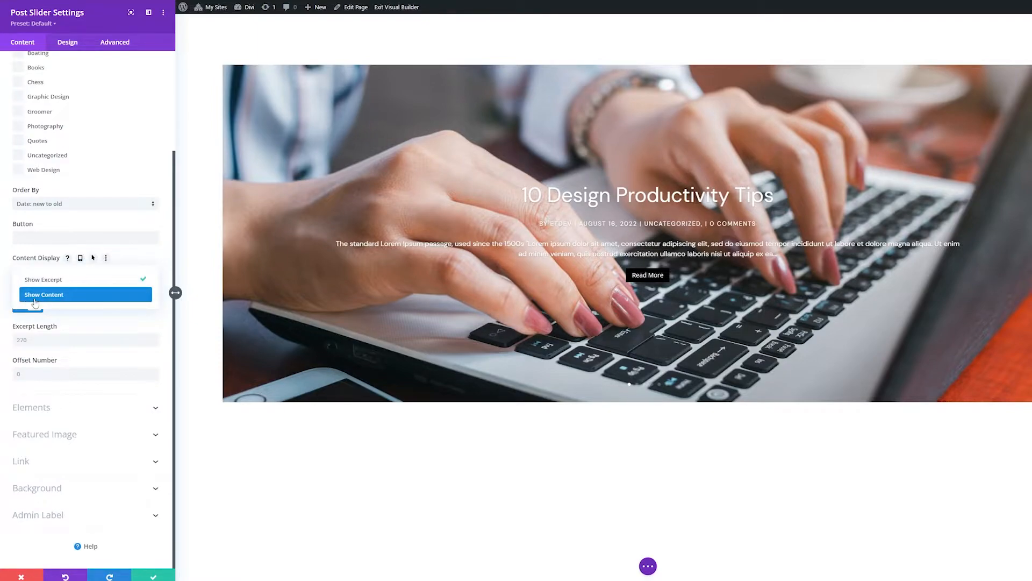
click(43, 279)
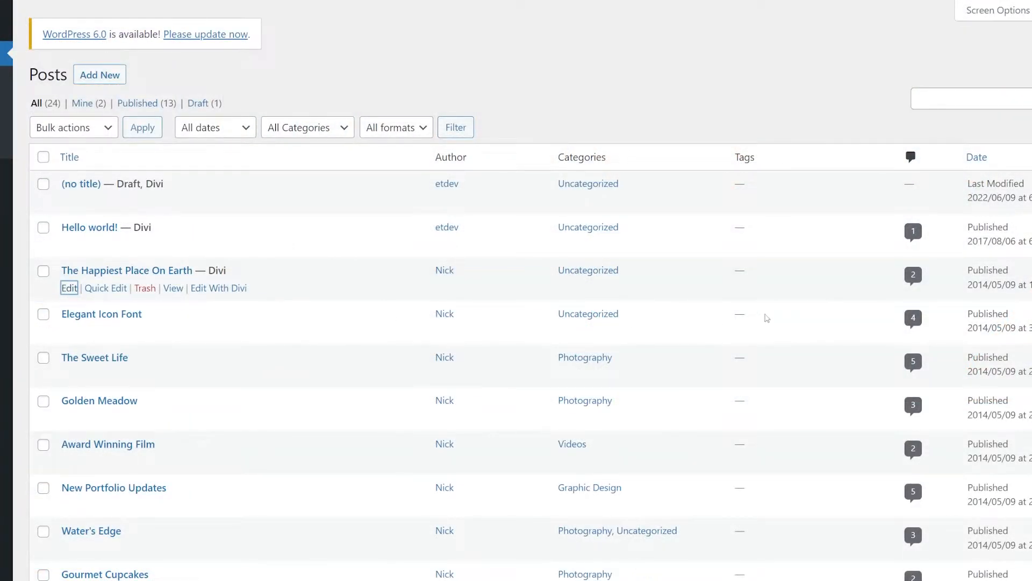
Edit 'The Happiest Place On Earth' post and view its Excerpt panel.
click(70, 288)
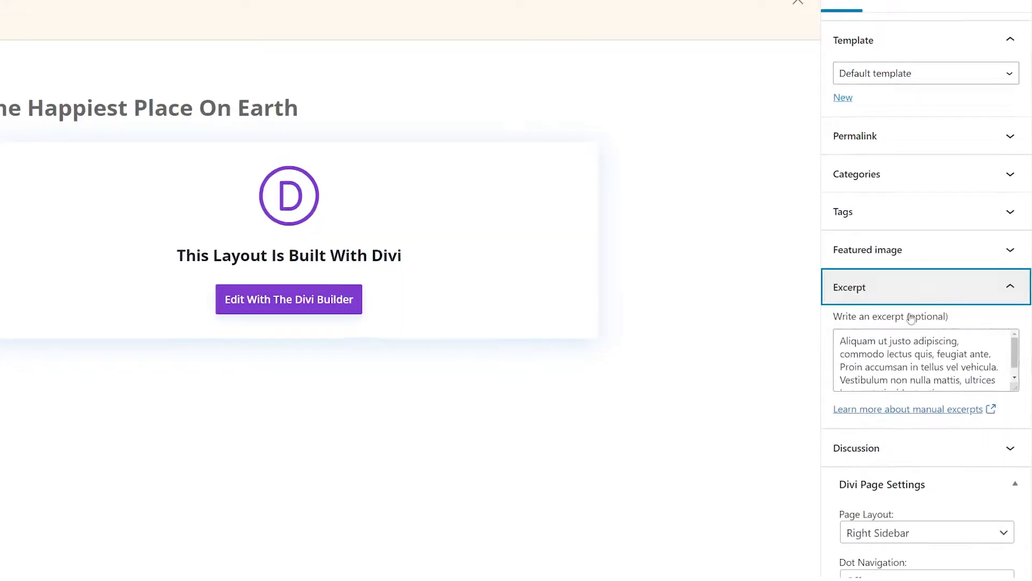
scroll(down, 3)
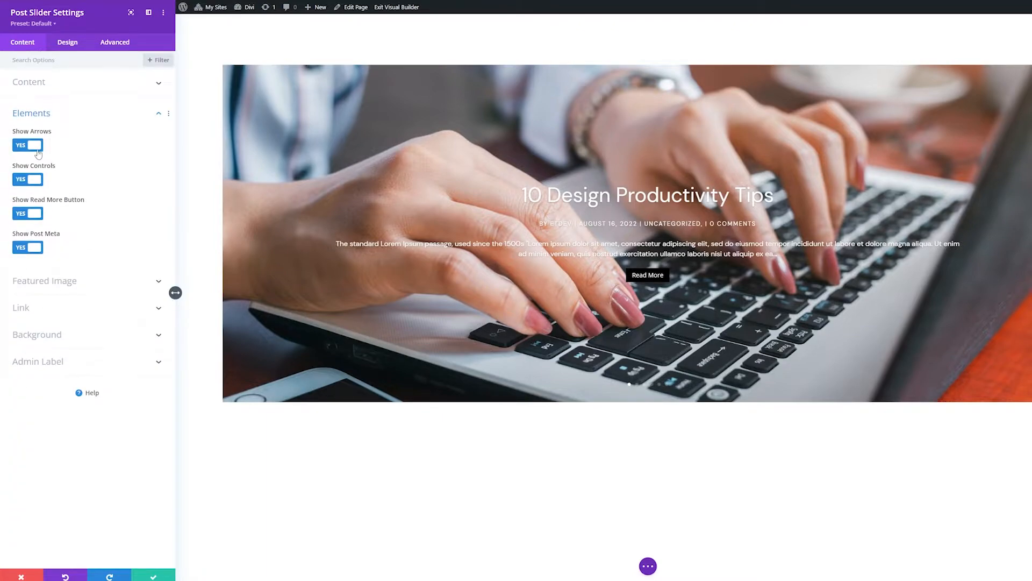
Toggle Show Arrows off and back on, then hide the dot controls and post meta.
click(27, 144)
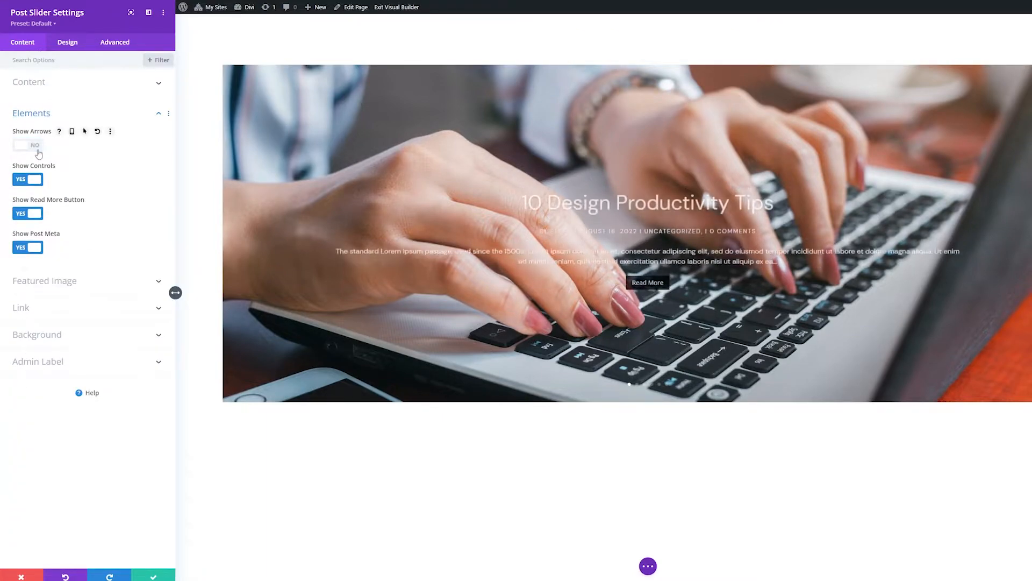
click(27, 145)
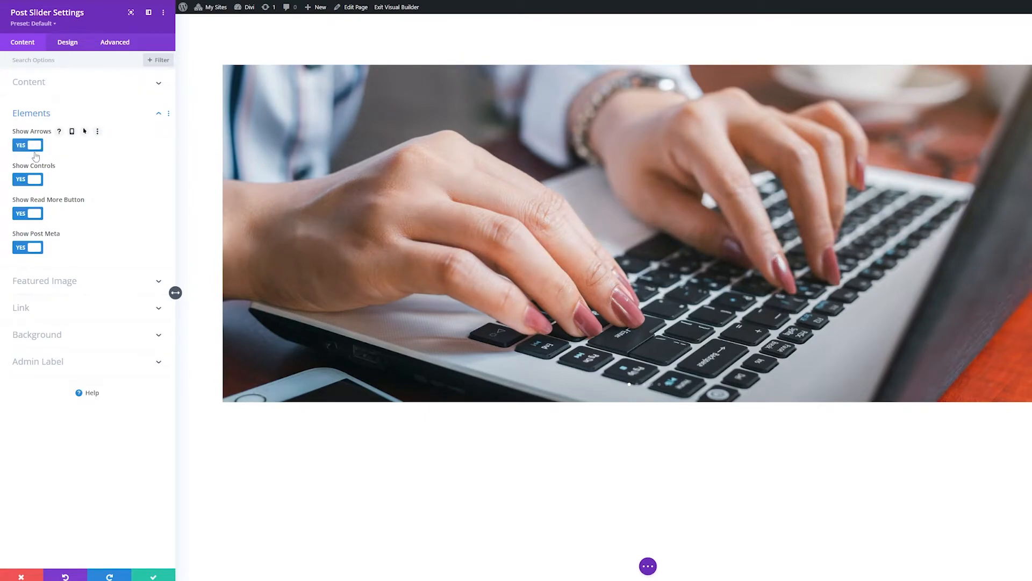
click(27, 179)
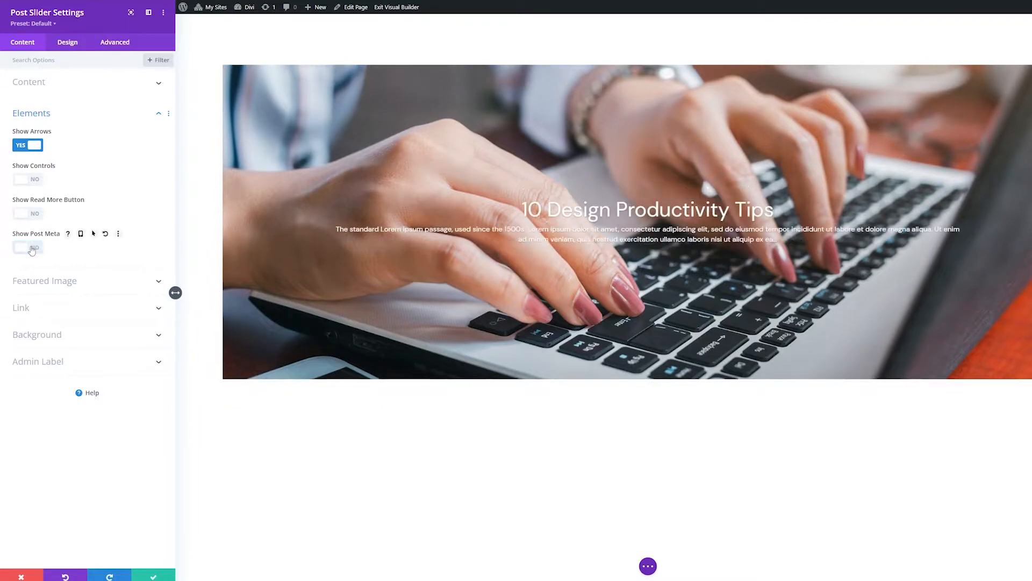
click(27, 247)
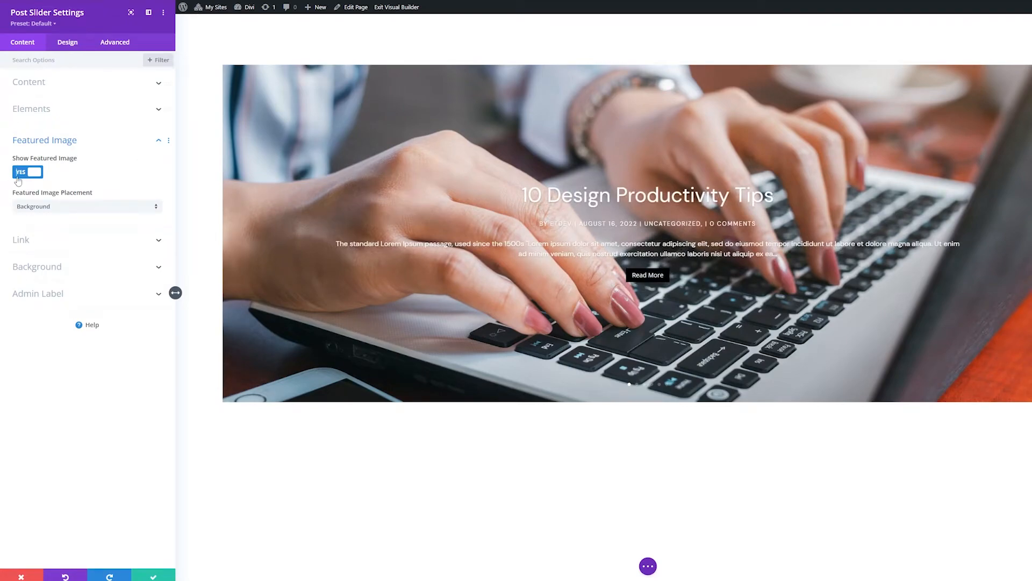
Toggle the featured image off and on, try Left placement, then return to Background.
click(27, 172)
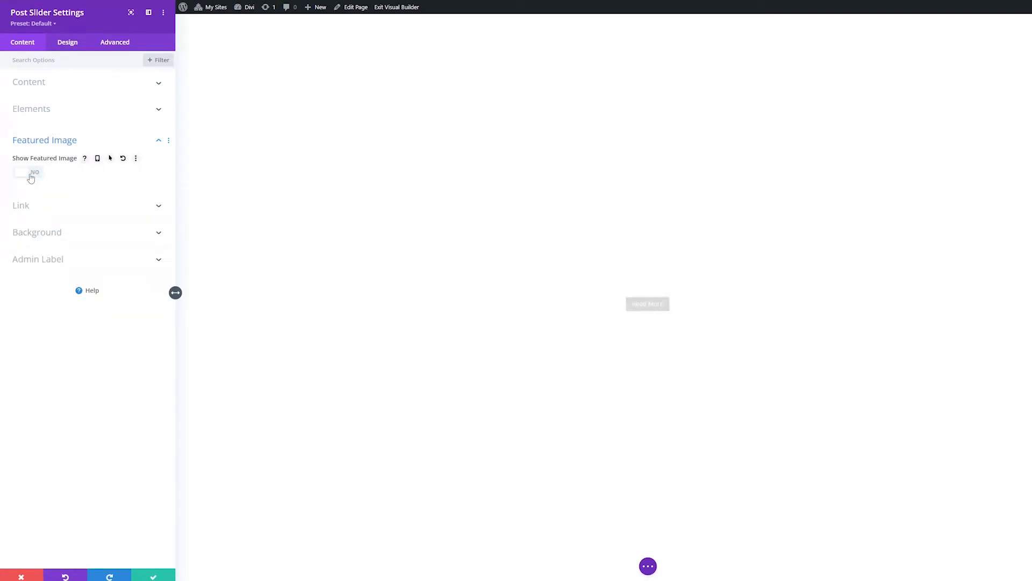
click(27, 172)
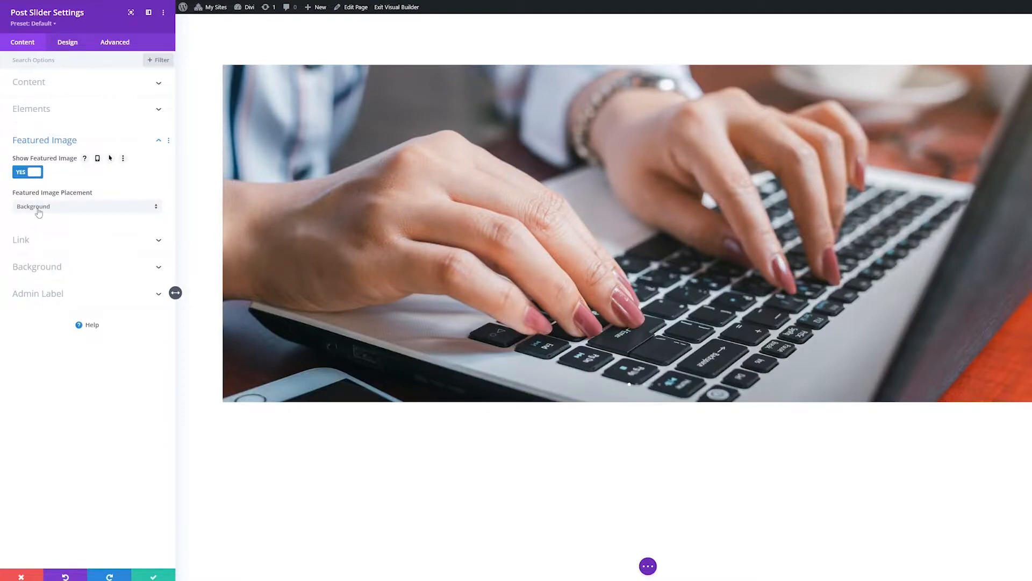
click(85, 206)
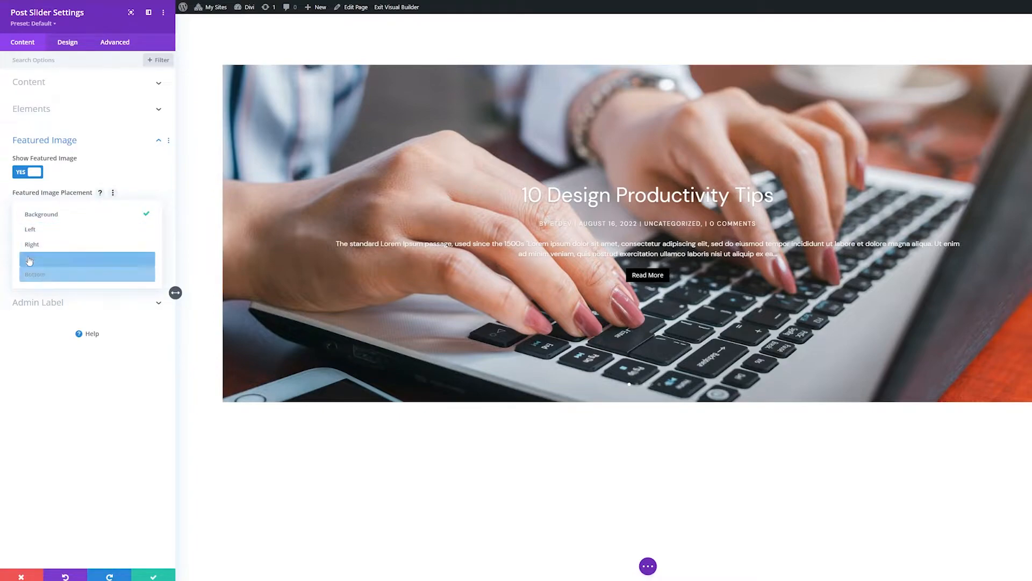
click(30, 230)
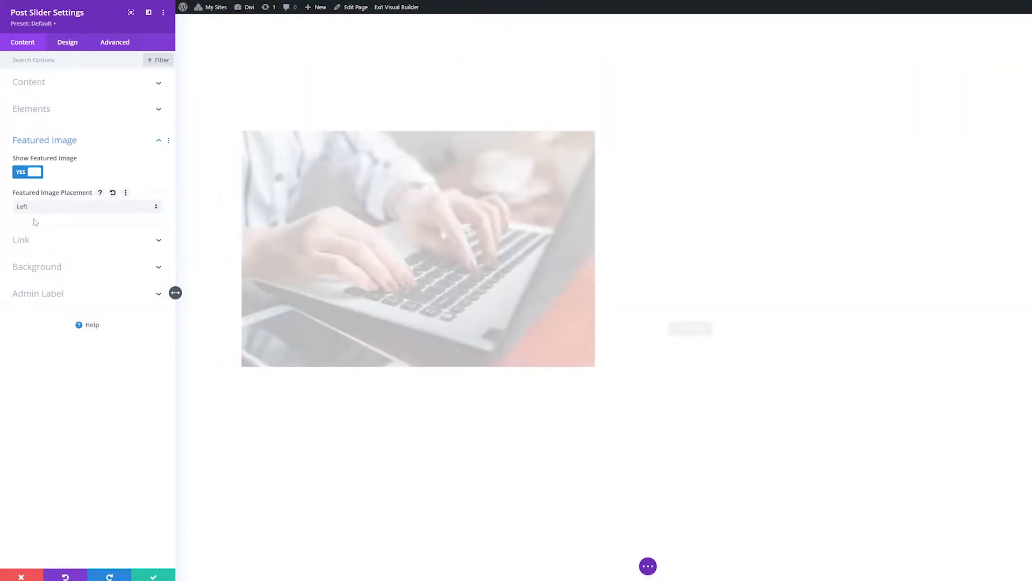
click(86, 206)
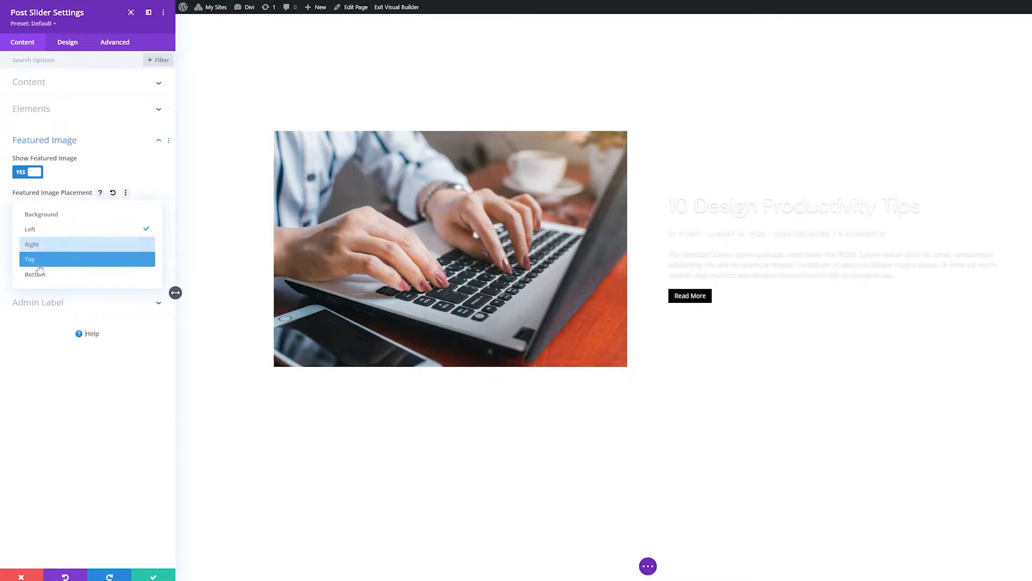
click(41, 214)
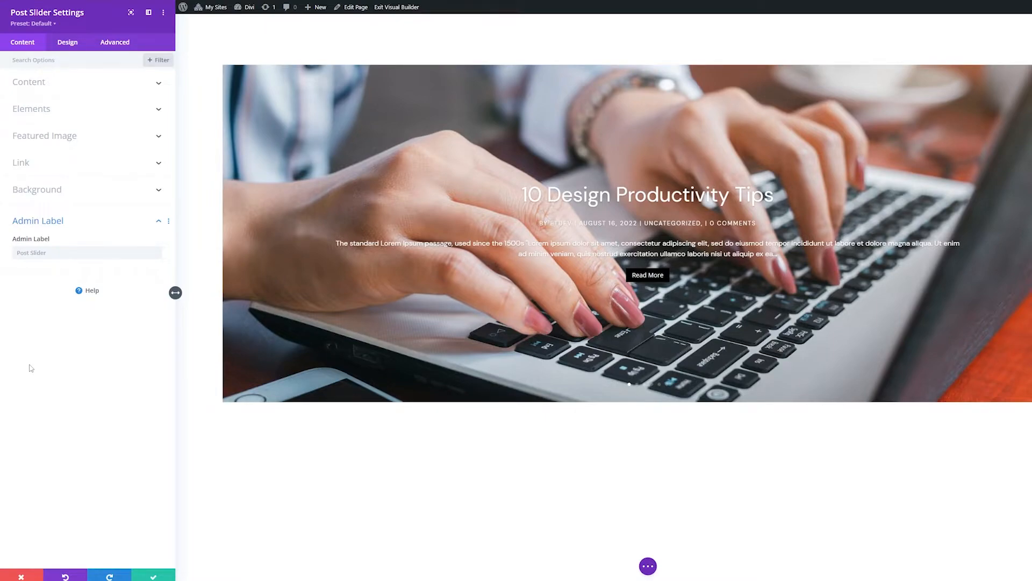
Add a black background overlay at about 0.67 opacity and enable a text overlay colour.
click(67, 41)
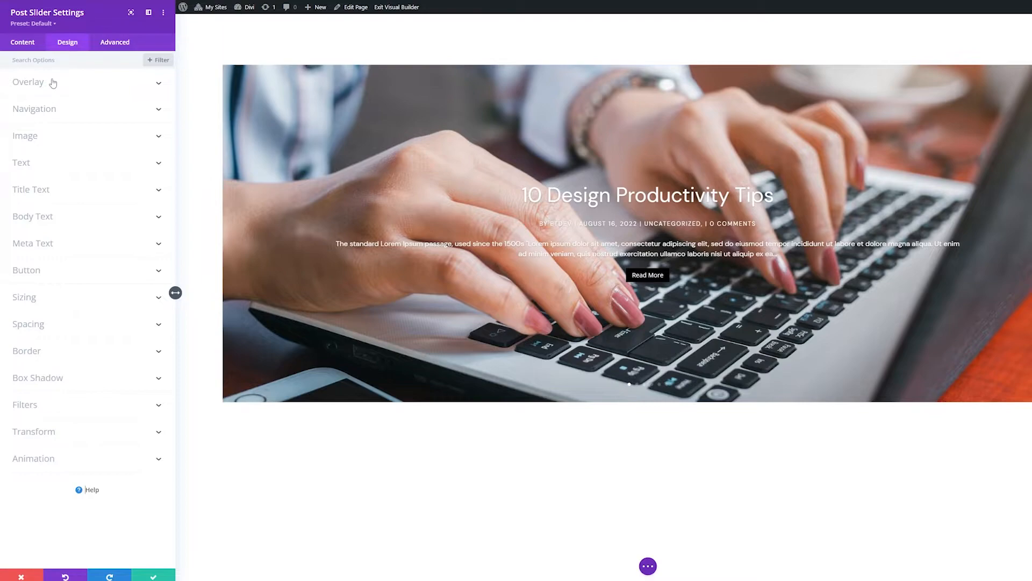
click(28, 82)
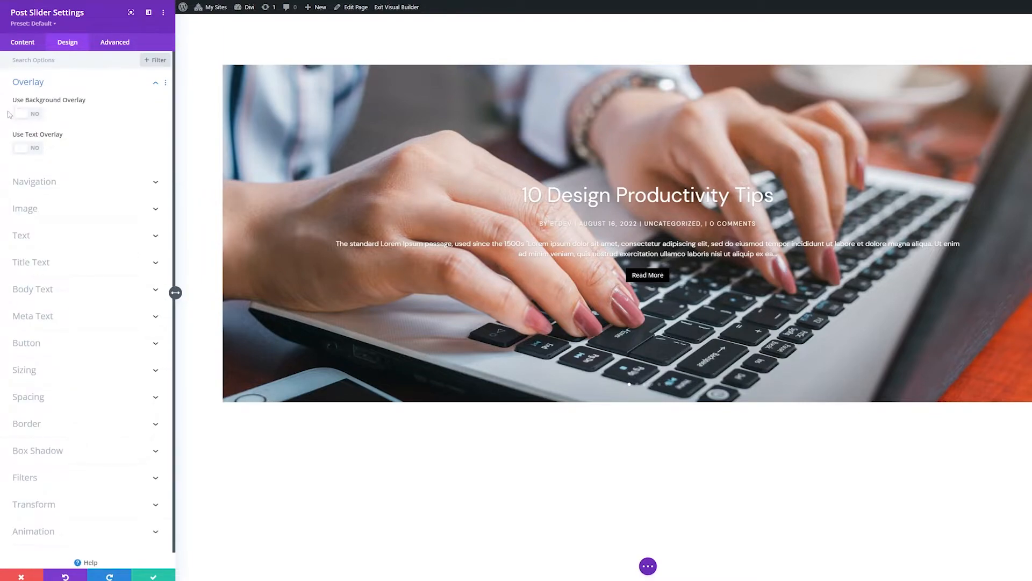
click(27, 113)
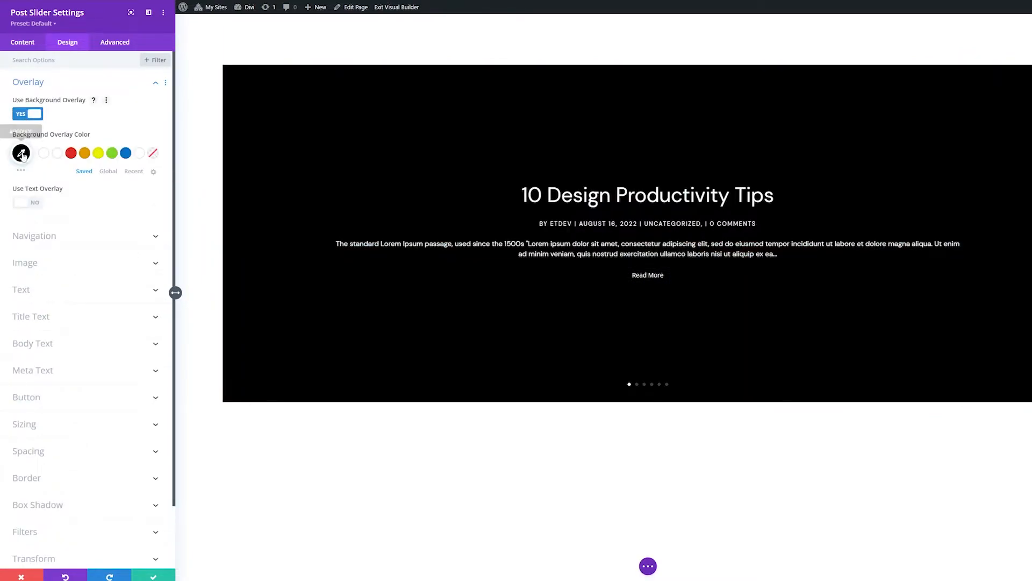
click(20, 152)
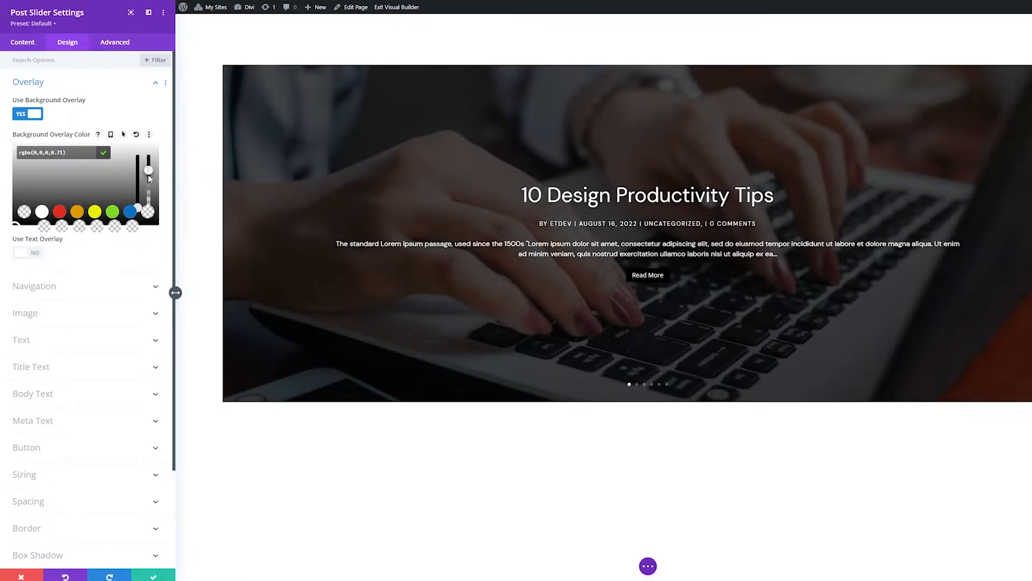
drag(148, 170, 149, 175)
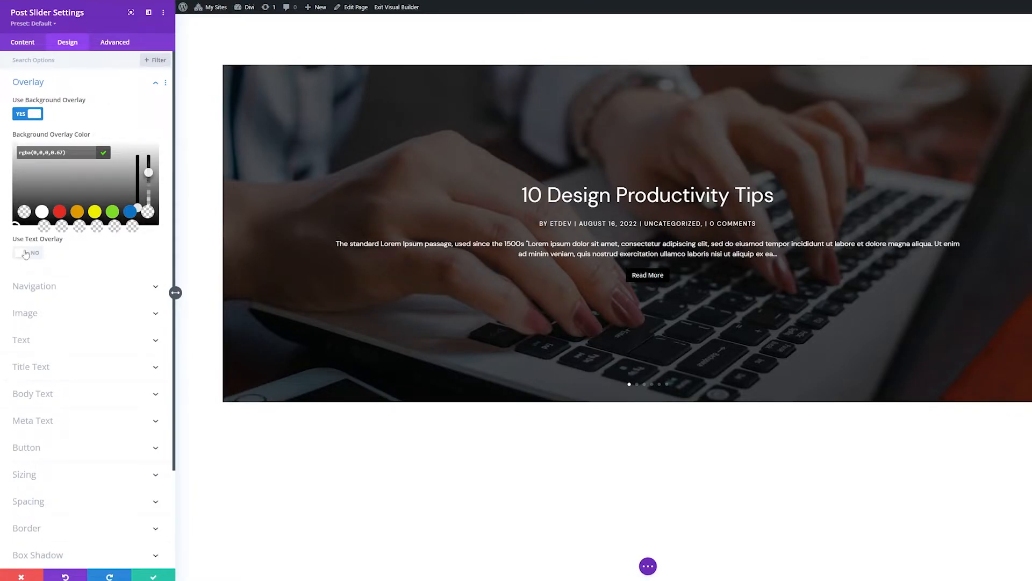
click(28, 253)
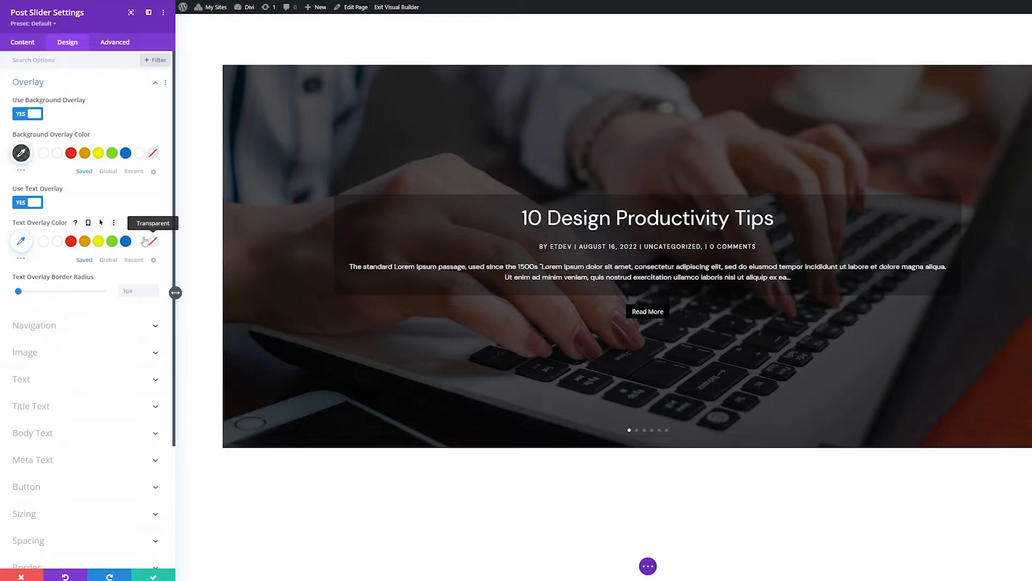
click(21, 241)
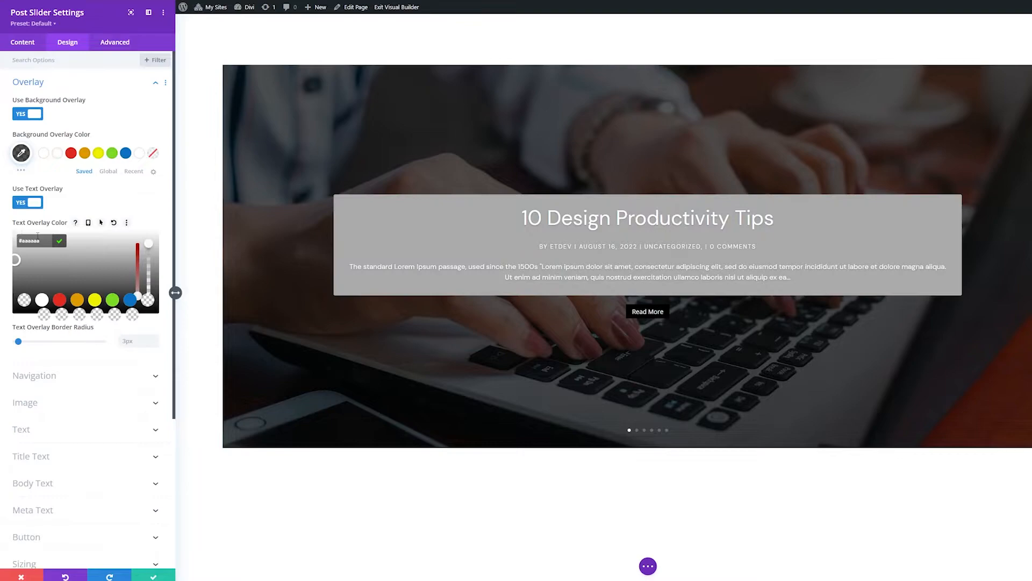
Switch Use Text Overlay to No, then review the Navigation and Image design settings.
click(27, 203)
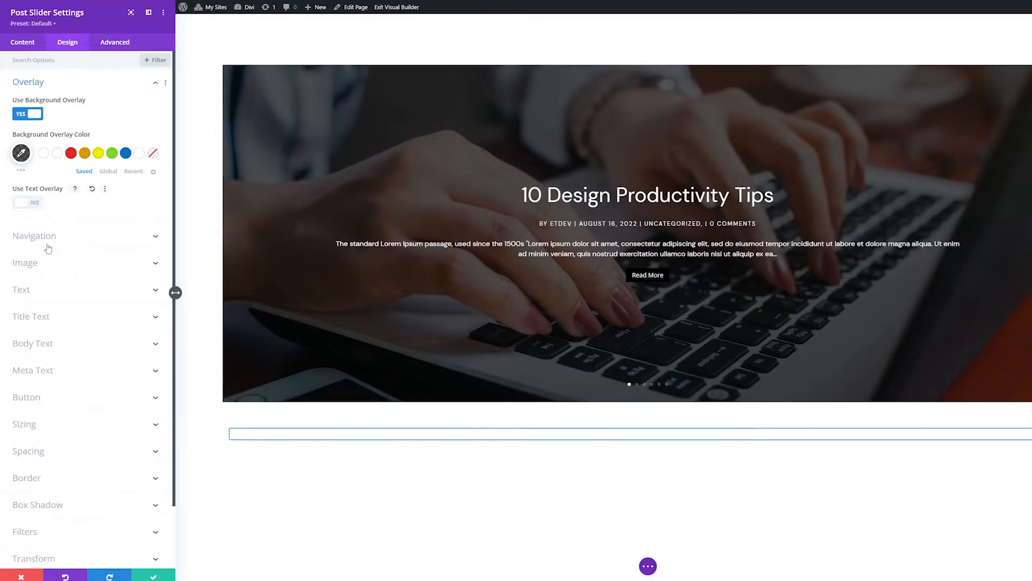
click(33, 234)
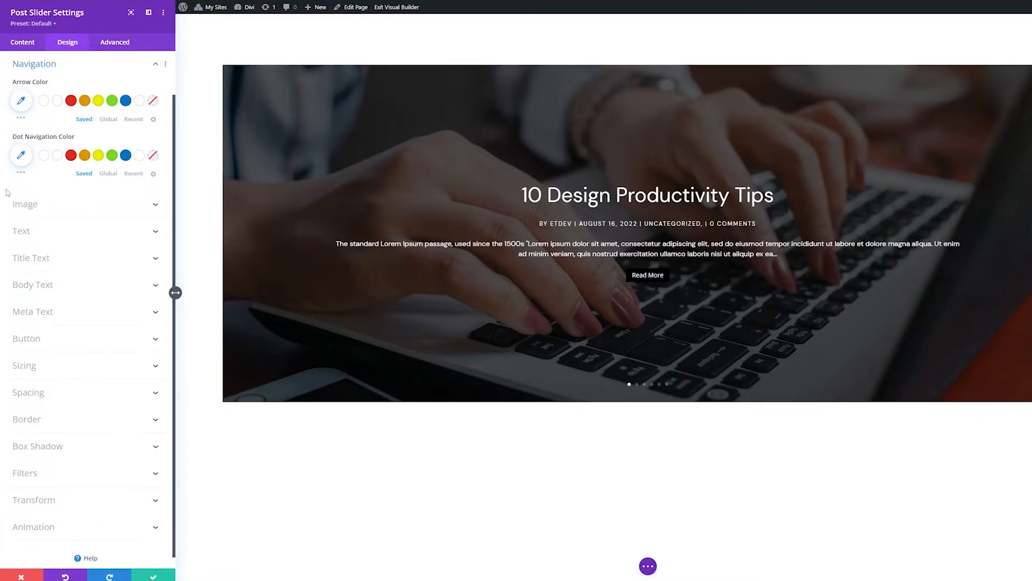
click(24, 204)
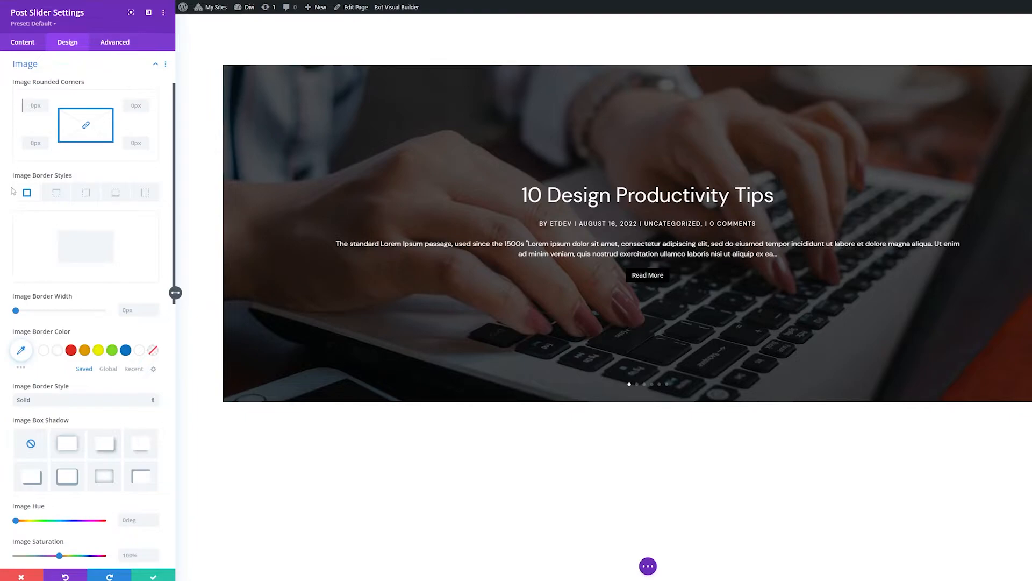
scroll(down, 3)
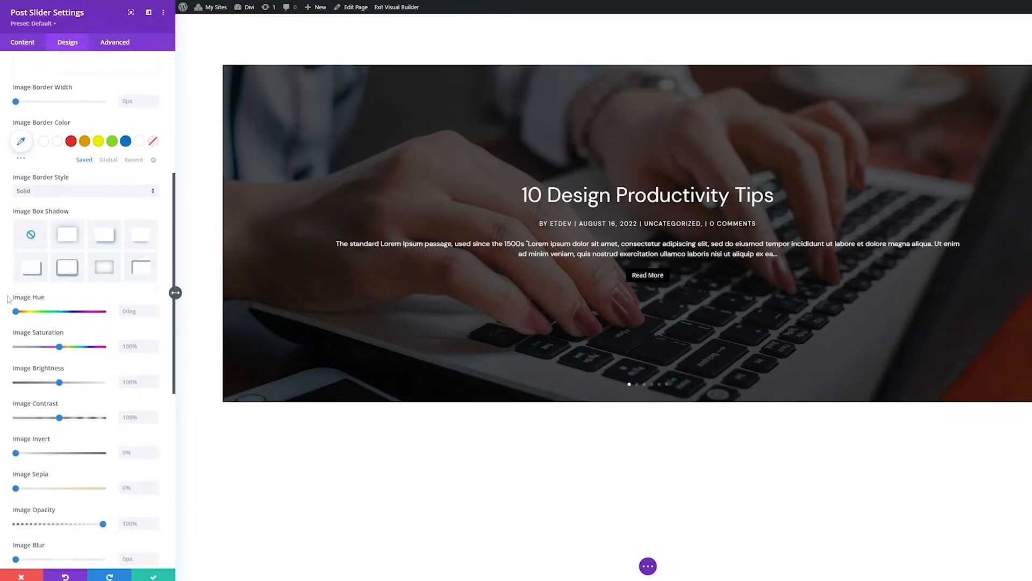
scroll(down, 3)
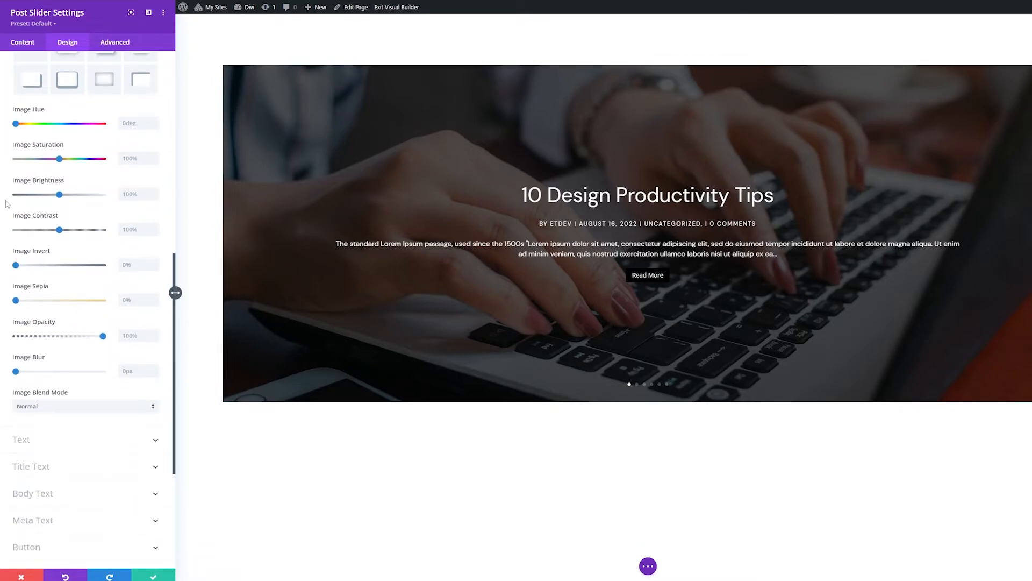
click(84, 405)
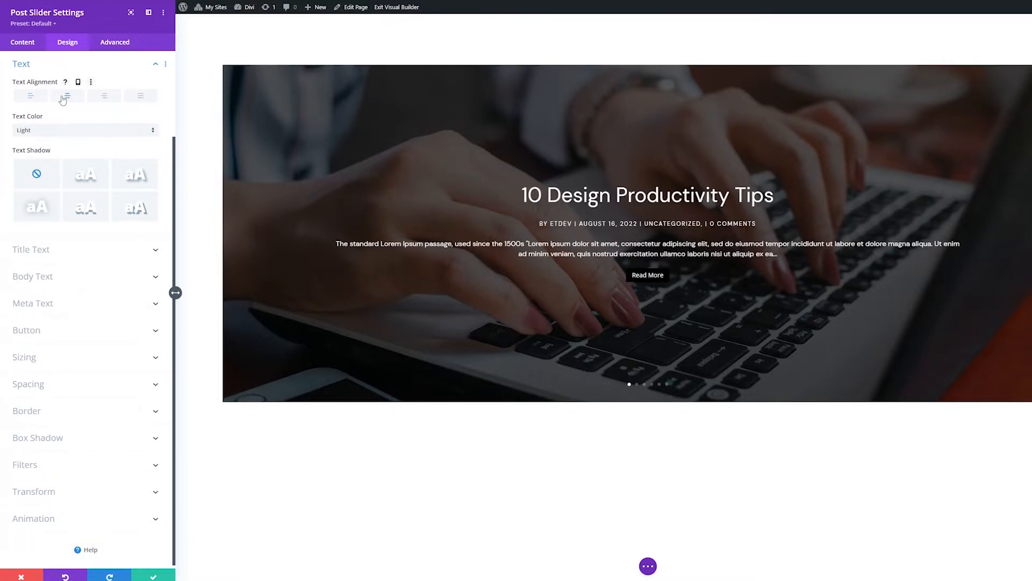
Centre-align the slide text, leaving Text Color on Light.
click(67, 96)
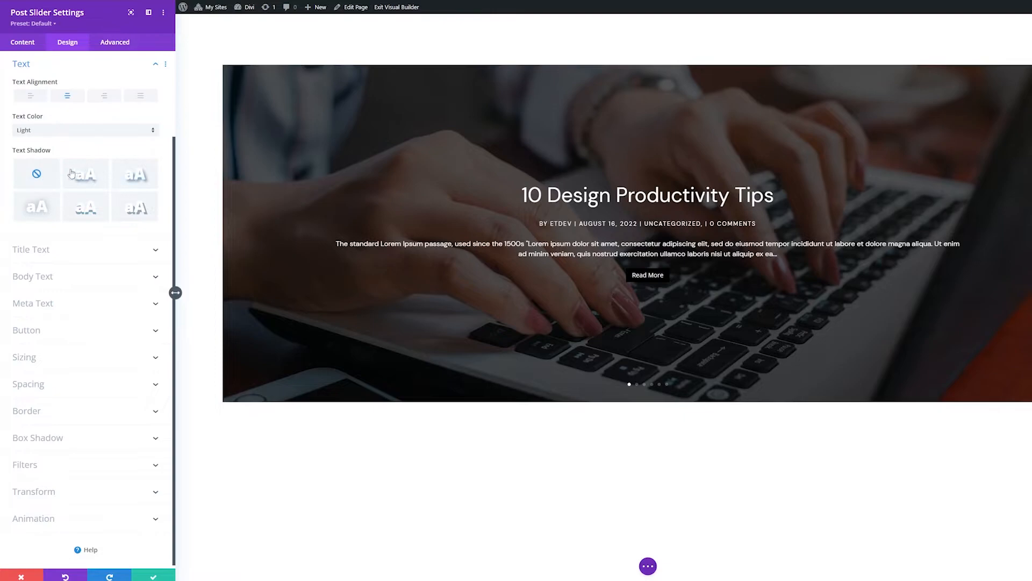
mouse_move(26, 264)
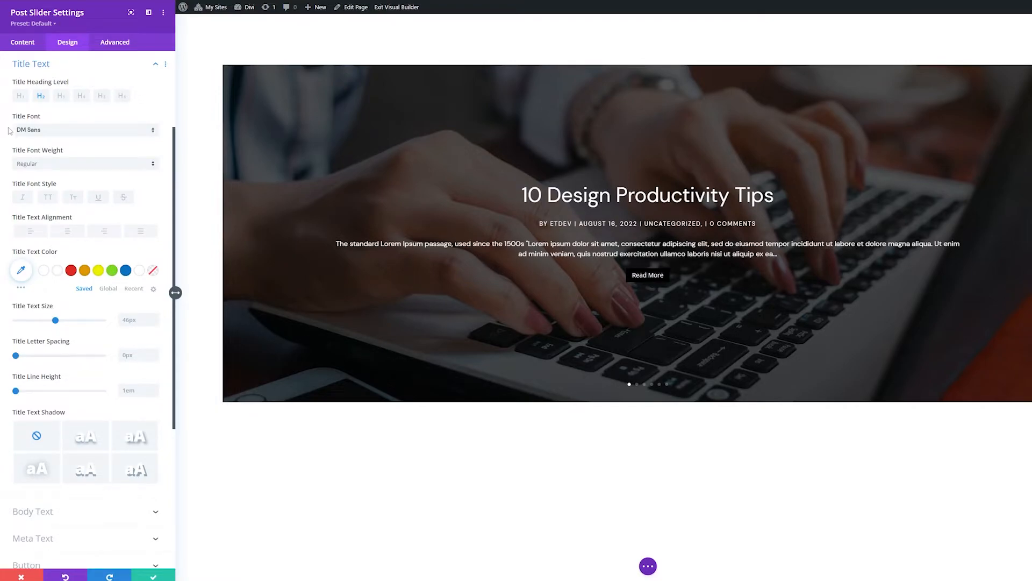
mouse_move(85, 129)
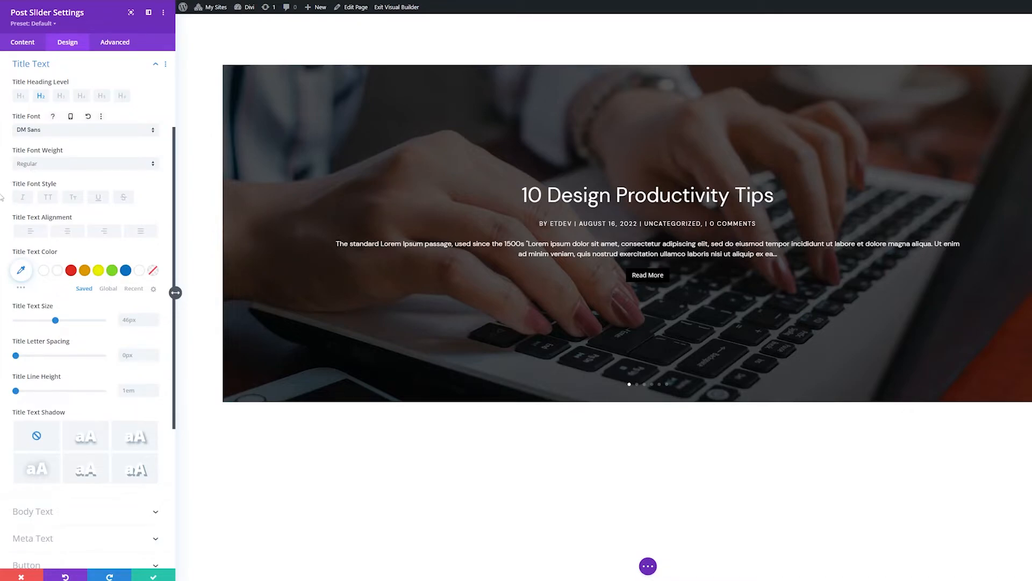
mouse_move(20, 231)
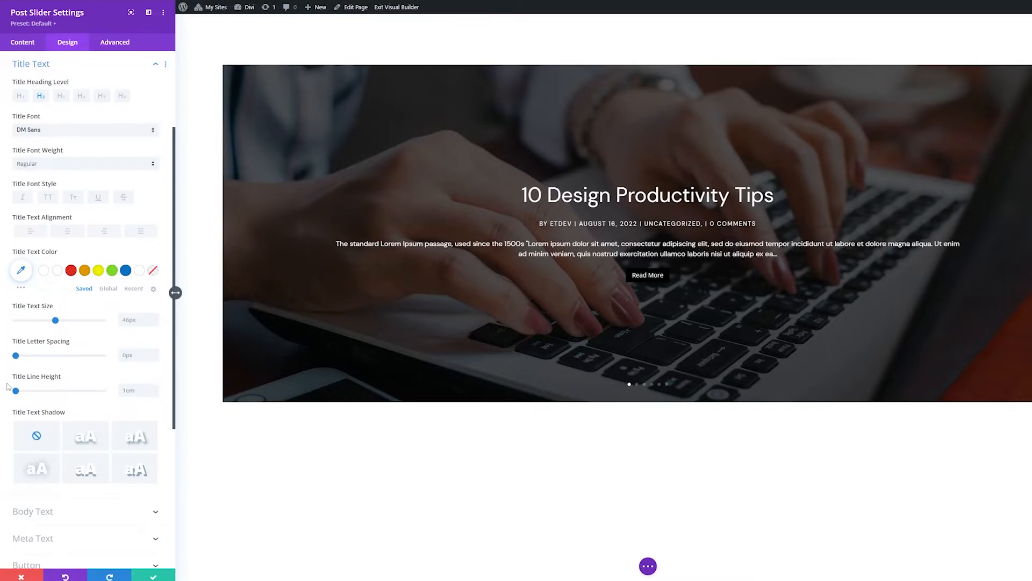
mouse_move(11, 429)
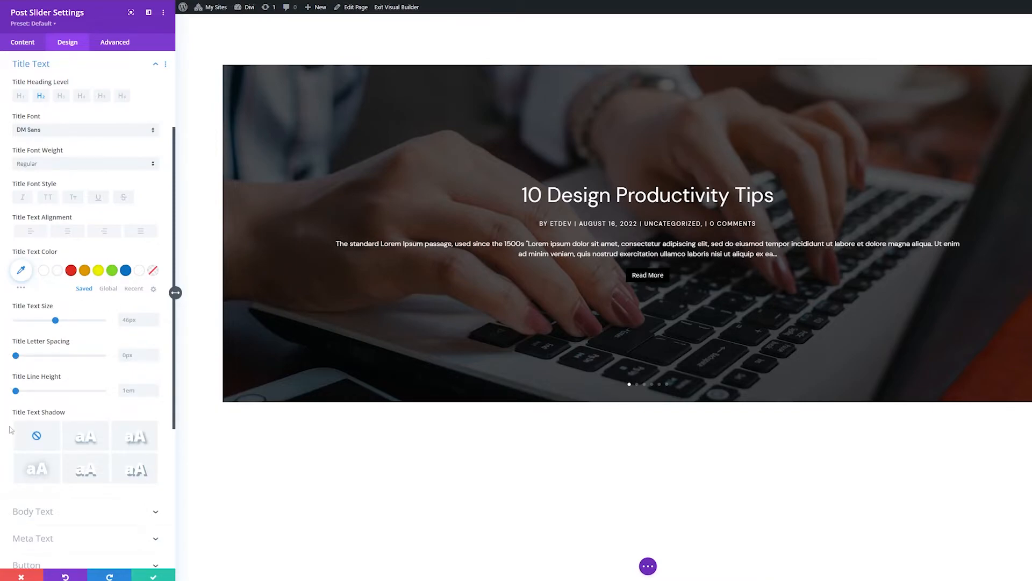
Widen the slide title letter spacing, then set it back to 0px.
scroll(down, 3)
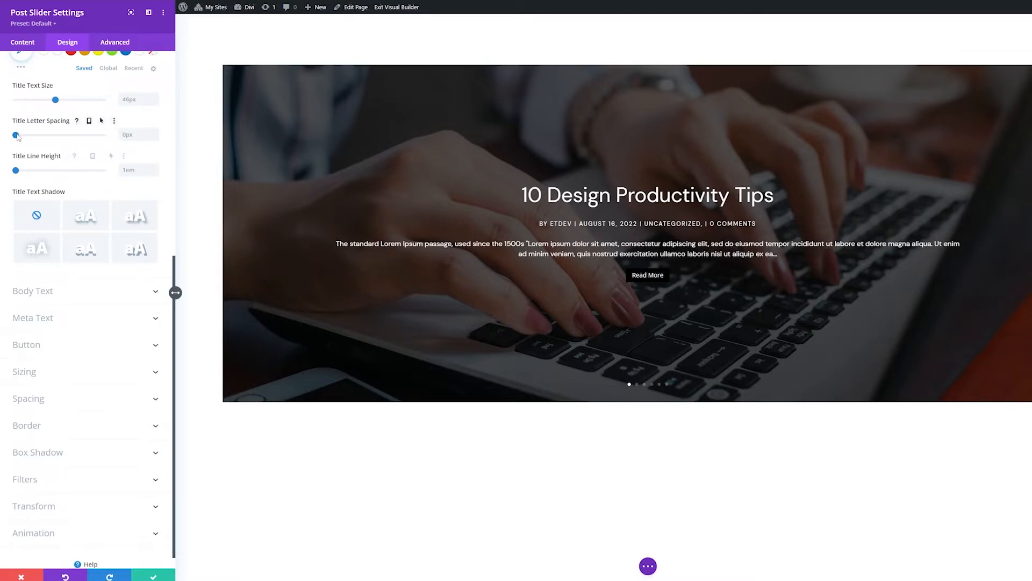
drag(15, 135, 20, 134)
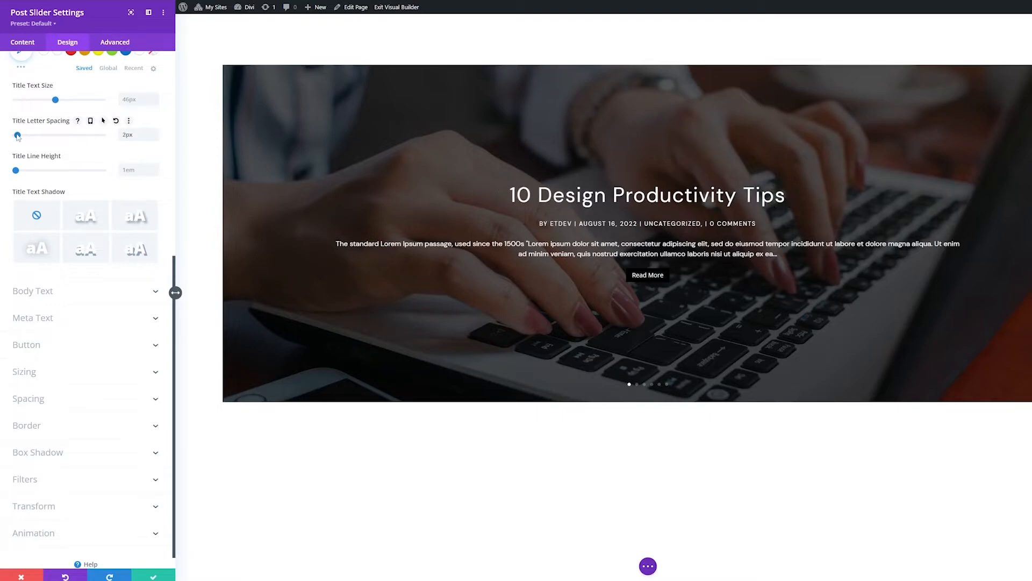
drag(18, 135, 16, 135)
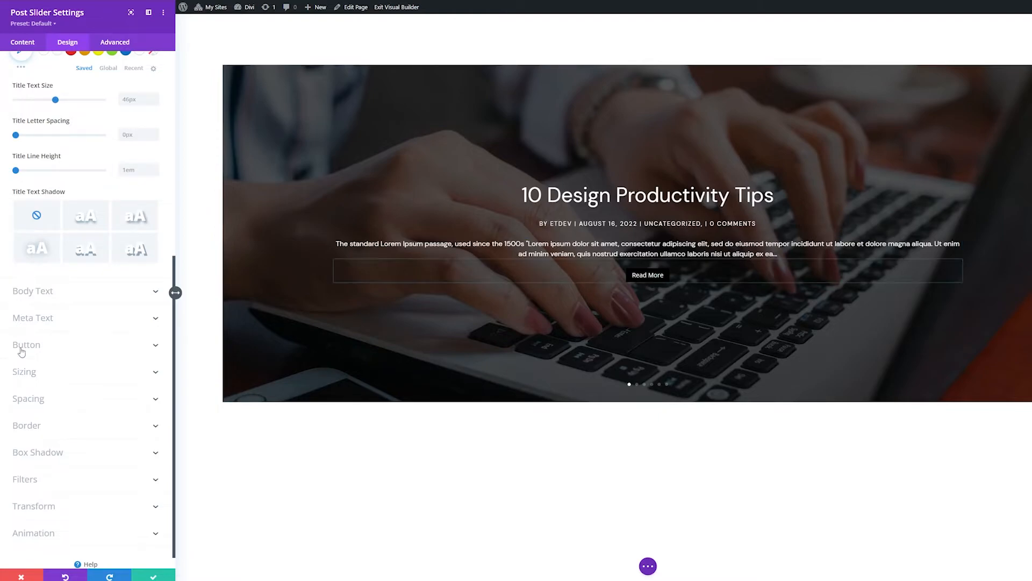
Enable custom button styles and scroll through the white, bold, uppercase READ MORE settings.
click(26, 344)
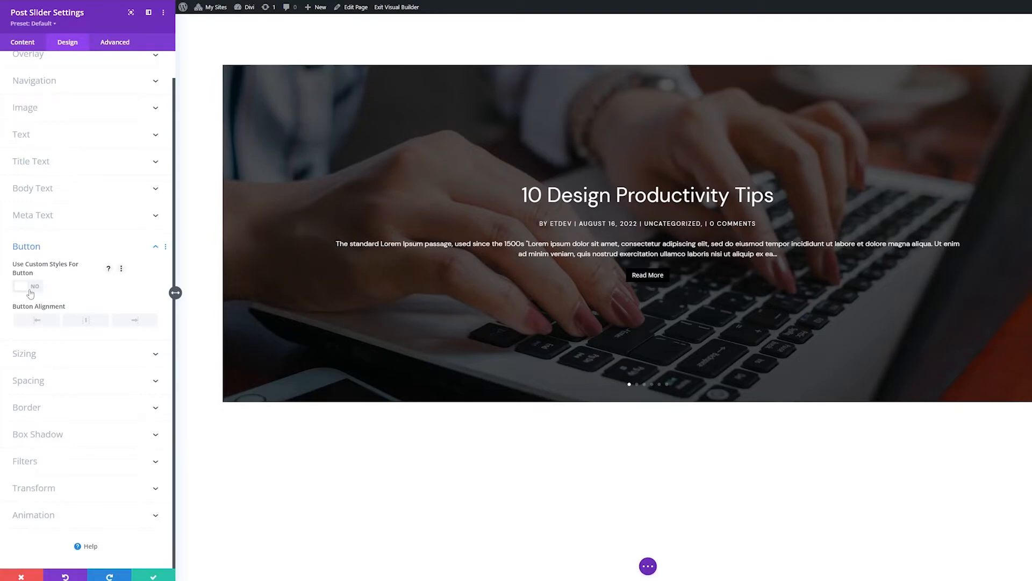
click(28, 285)
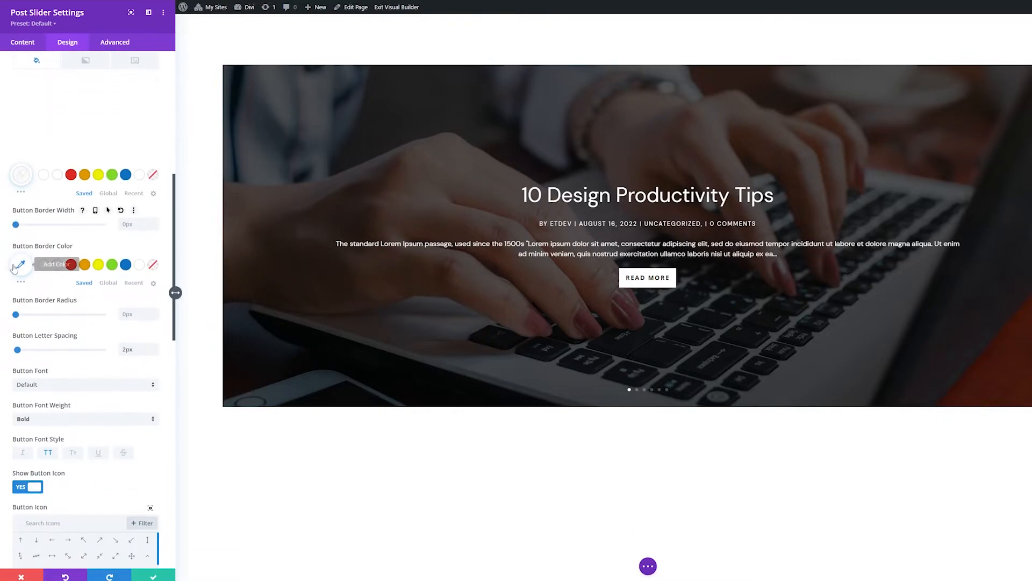
scroll(down, 3)
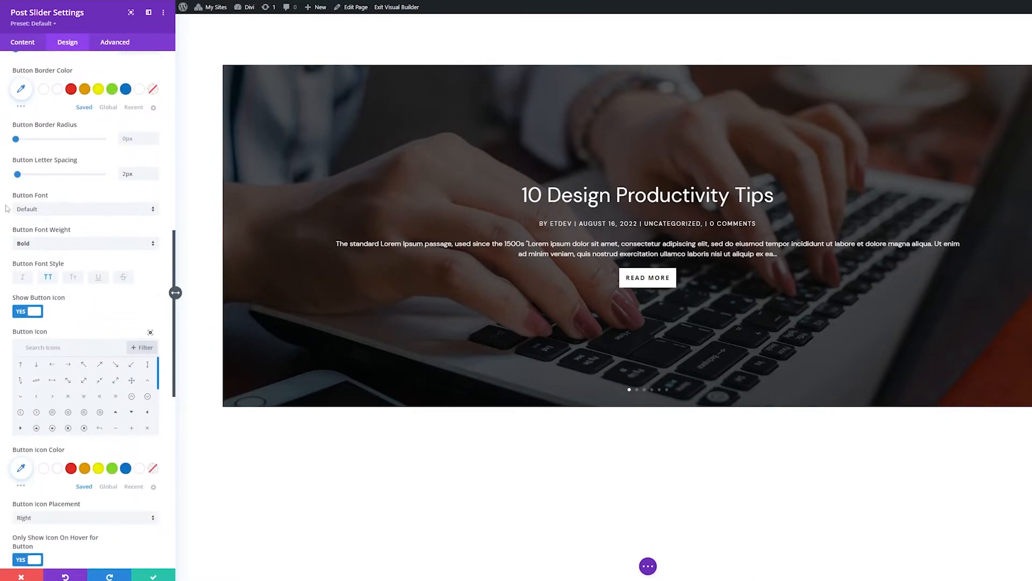
scroll(down, 3)
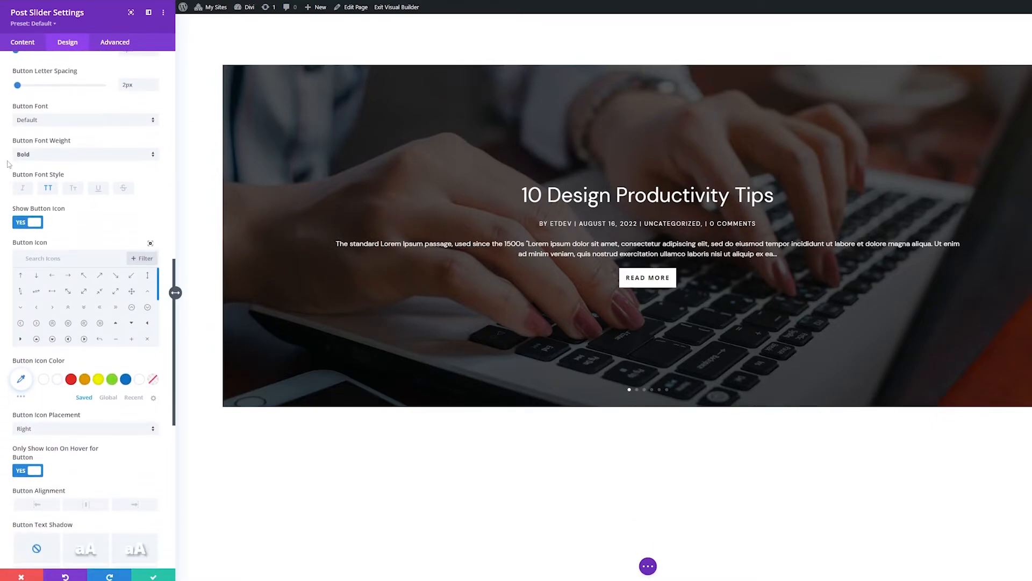
scroll(down, 3)
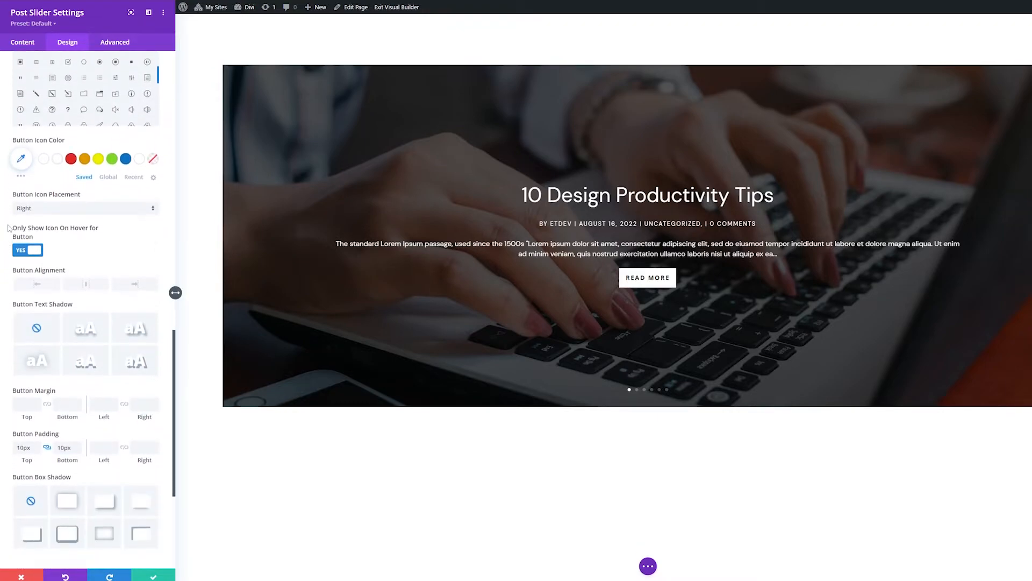
scroll(down, 3)
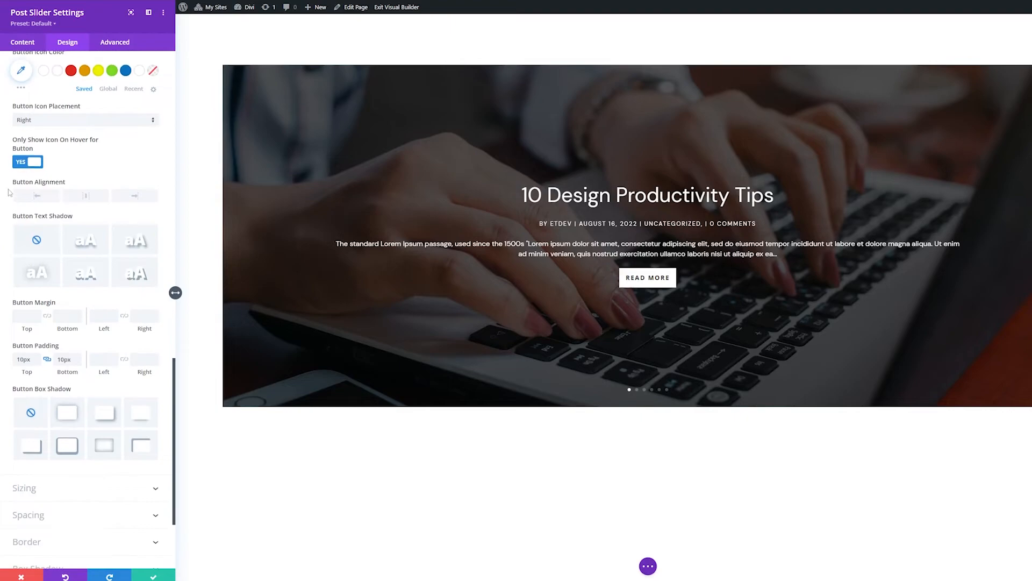
scroll(down, 3)
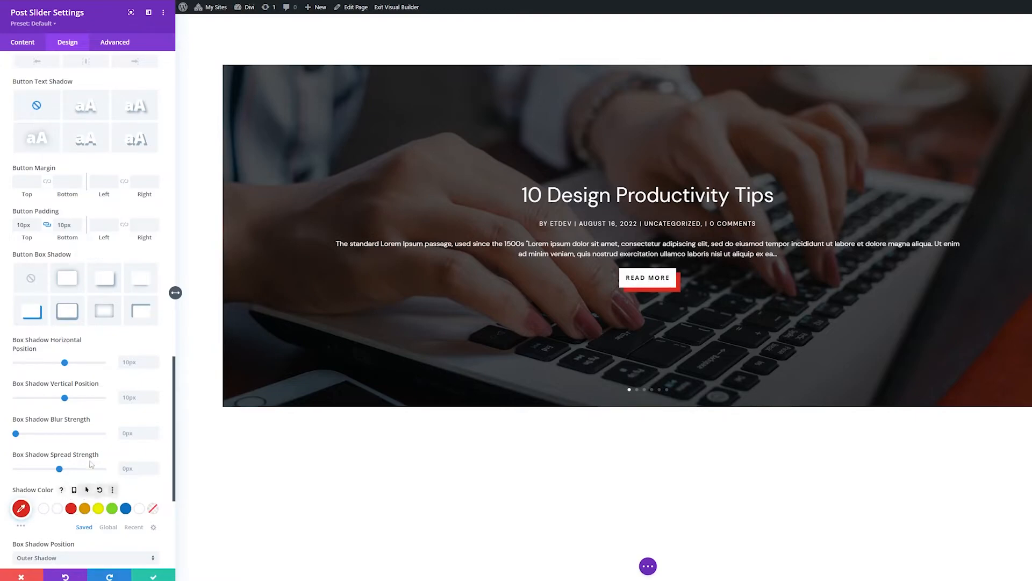
Try a soft all-around shadow on the READ MORE button, then choose no shadow.
click(67, 277)
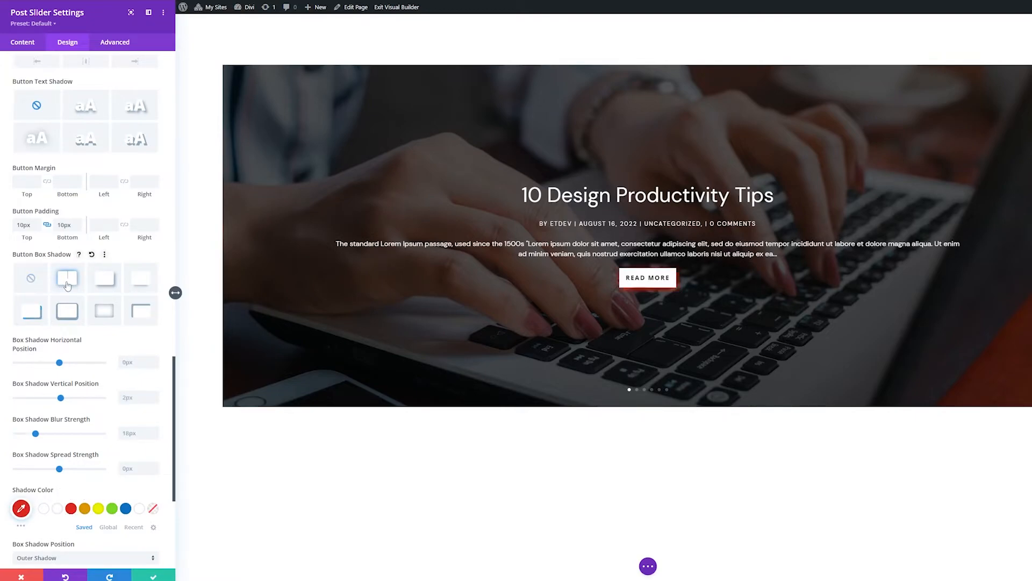
click(67, 310)
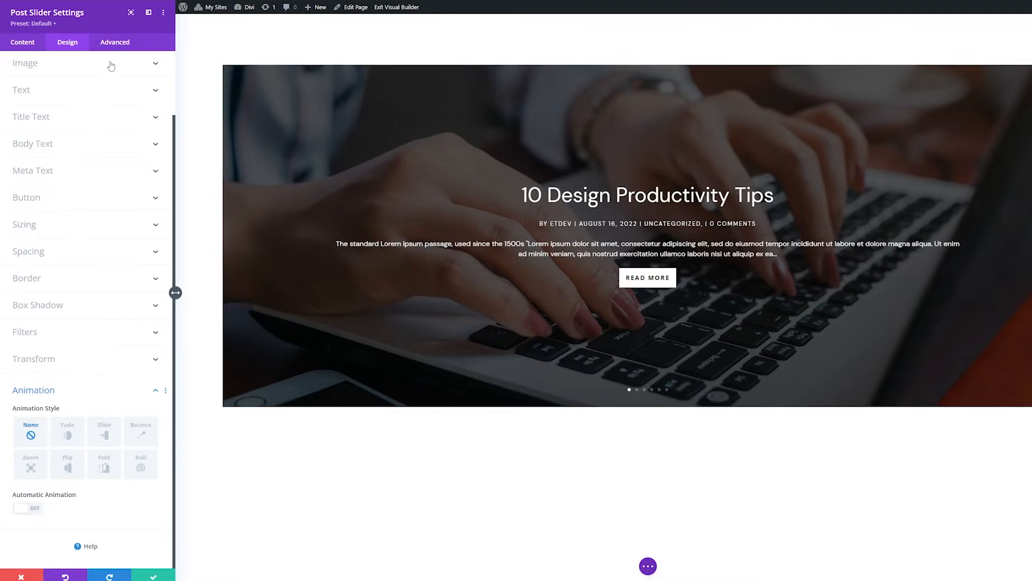
Show the slider's empty CSS ID and class fields under the Advanced tab.
click(114, 41)
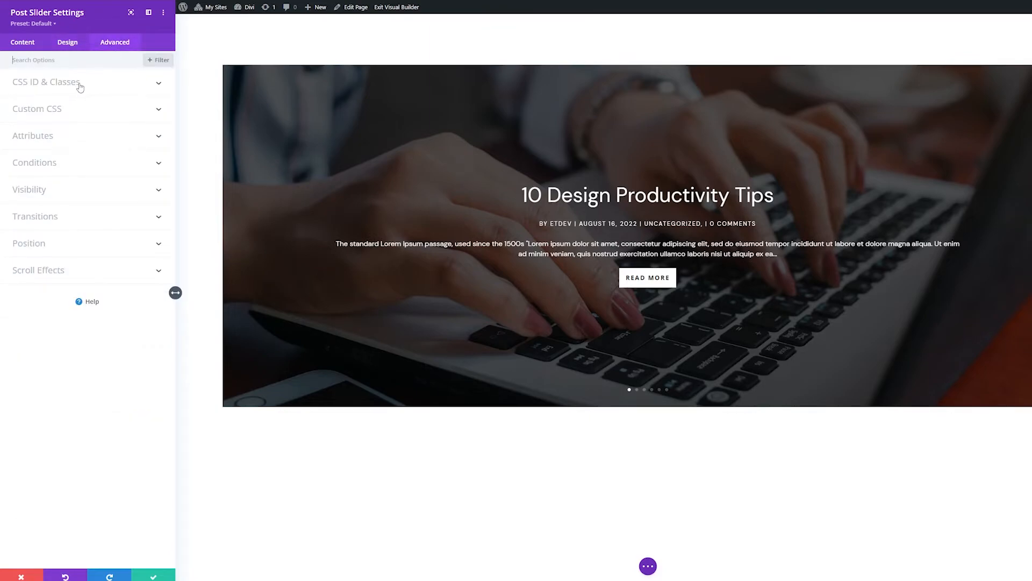
click(47, 82)
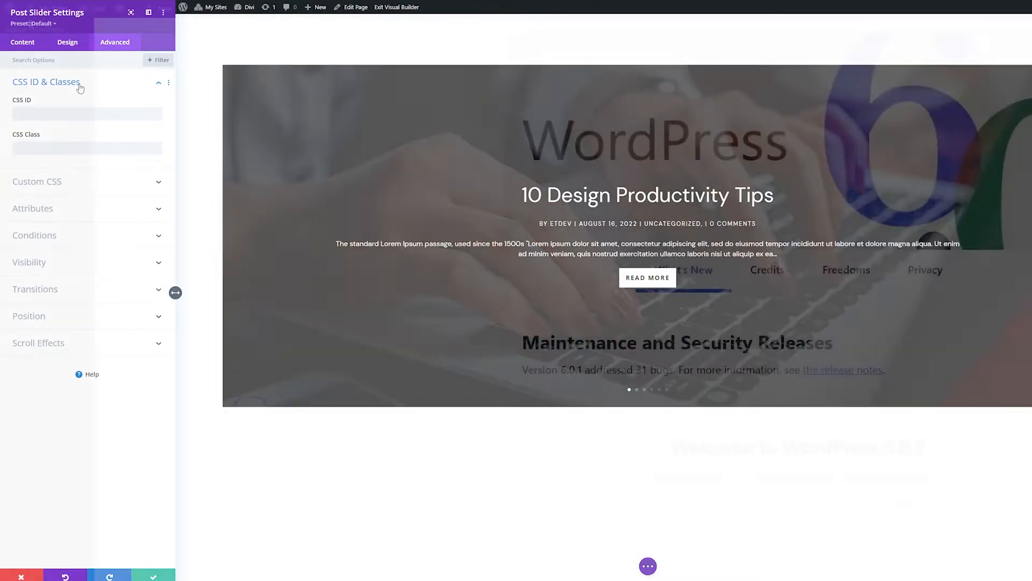
click(397, 6)
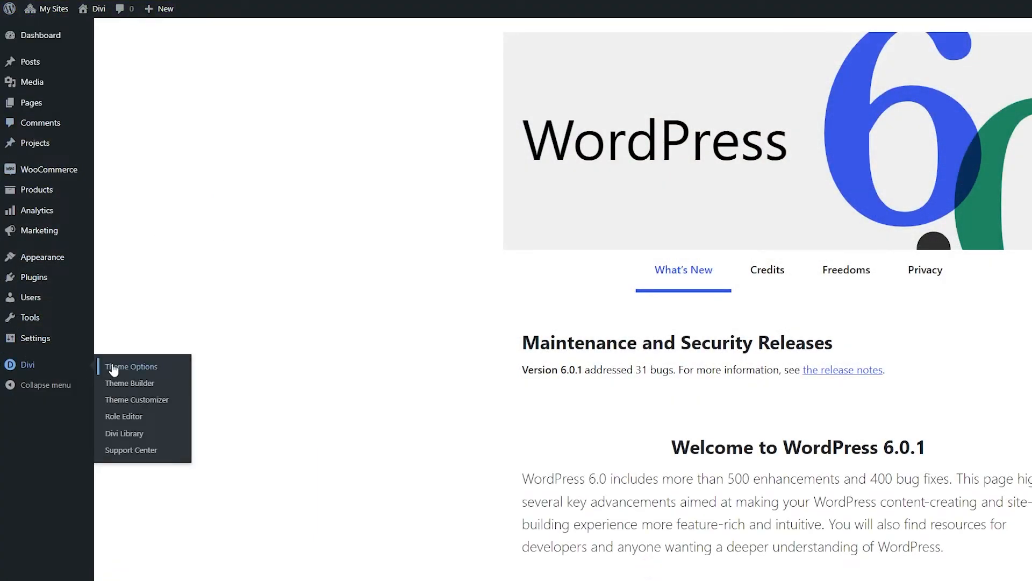
Browse the General tab of Divi Theme Options.
click(131, 367)
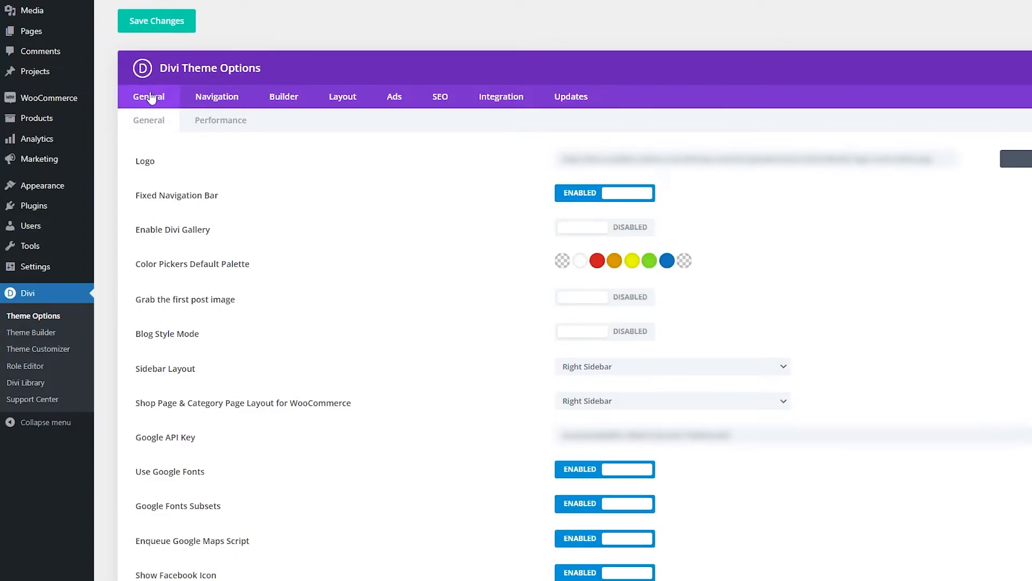
scroll(down, 3)
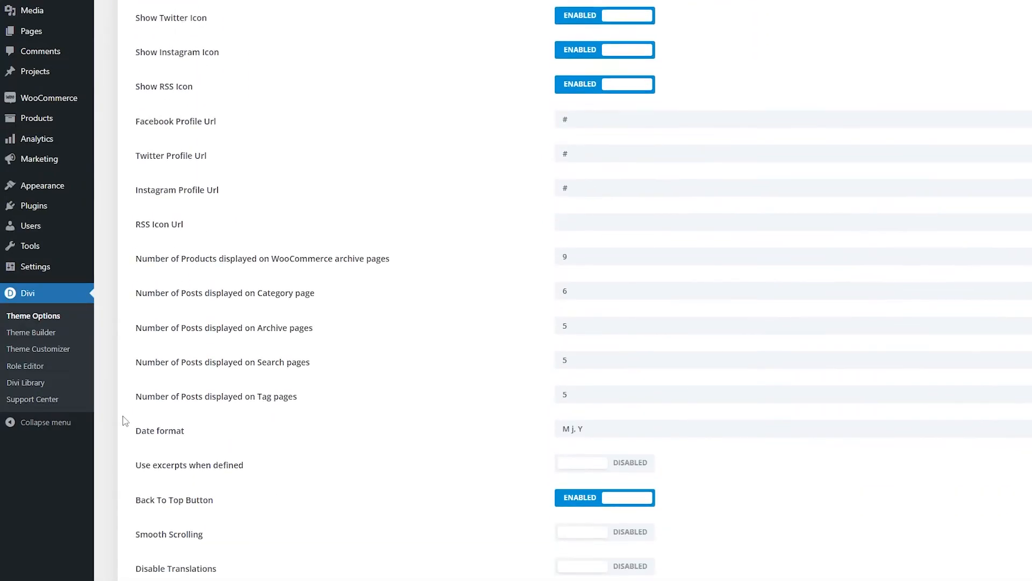
scroll(down, 3)
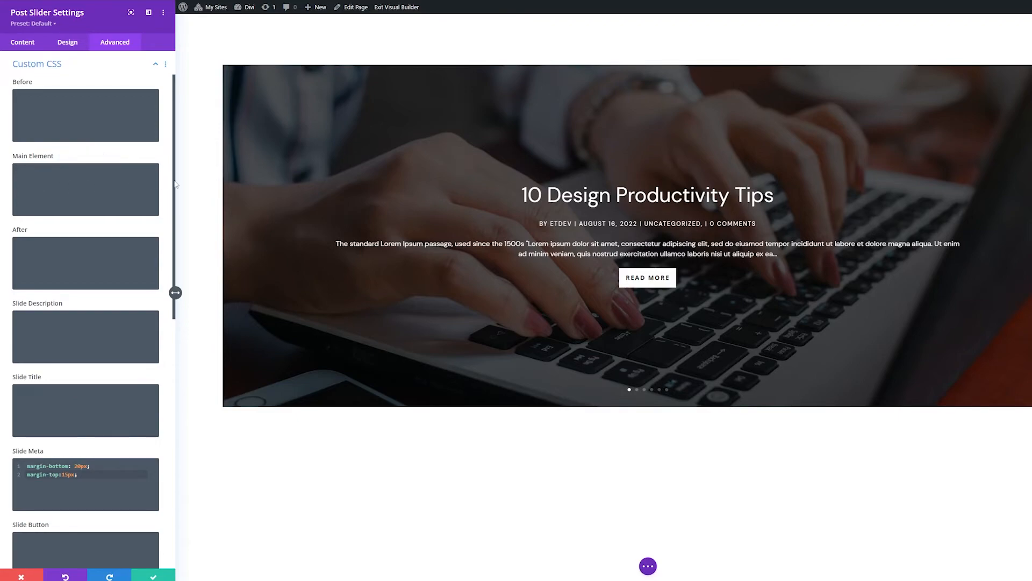
scroll(down, 3)
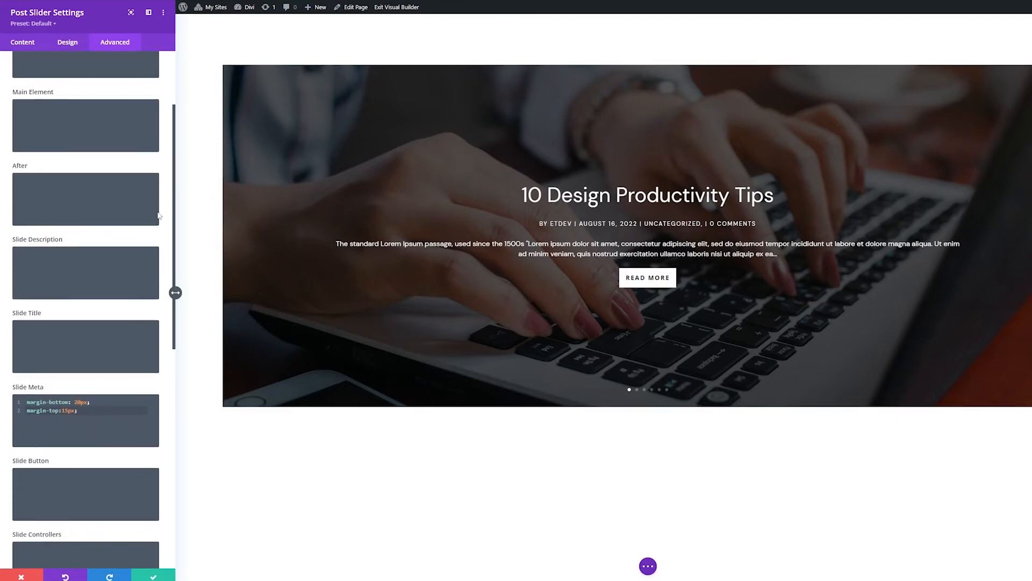
scroll(down, 3)
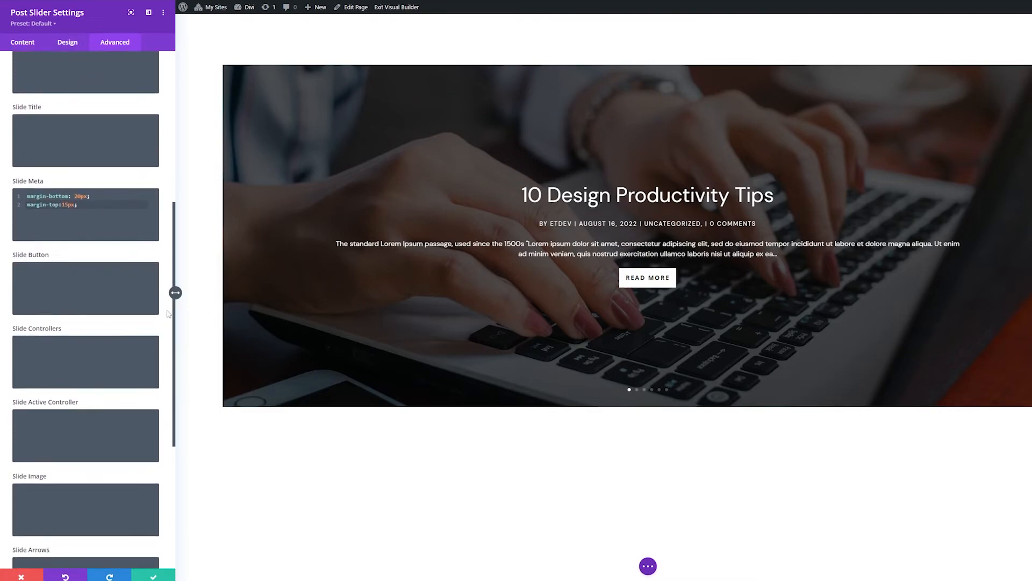
scroll(down, 3)
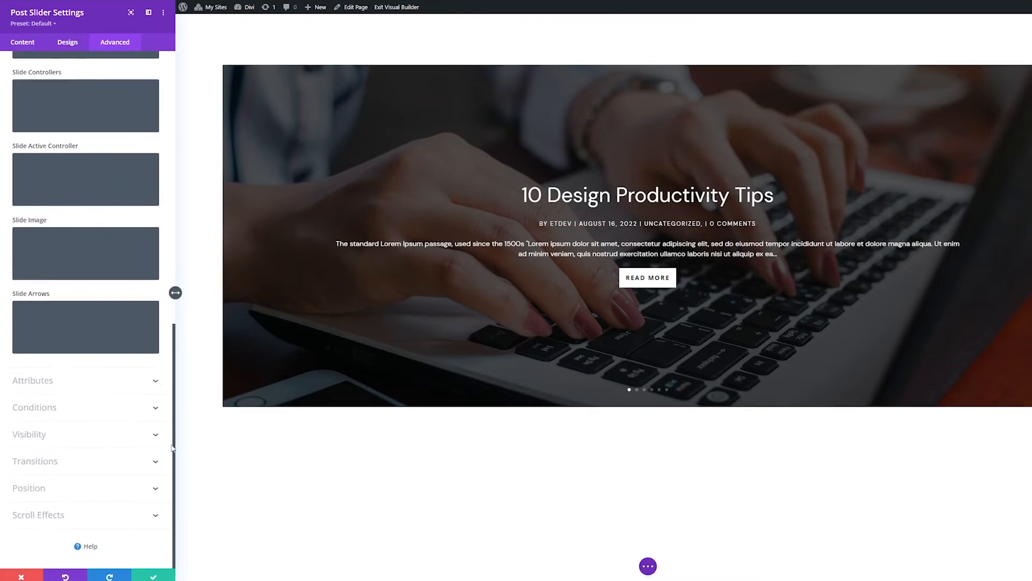
Collapse the Custom CSS group to reach Scroll Effects.
click(33, 380)
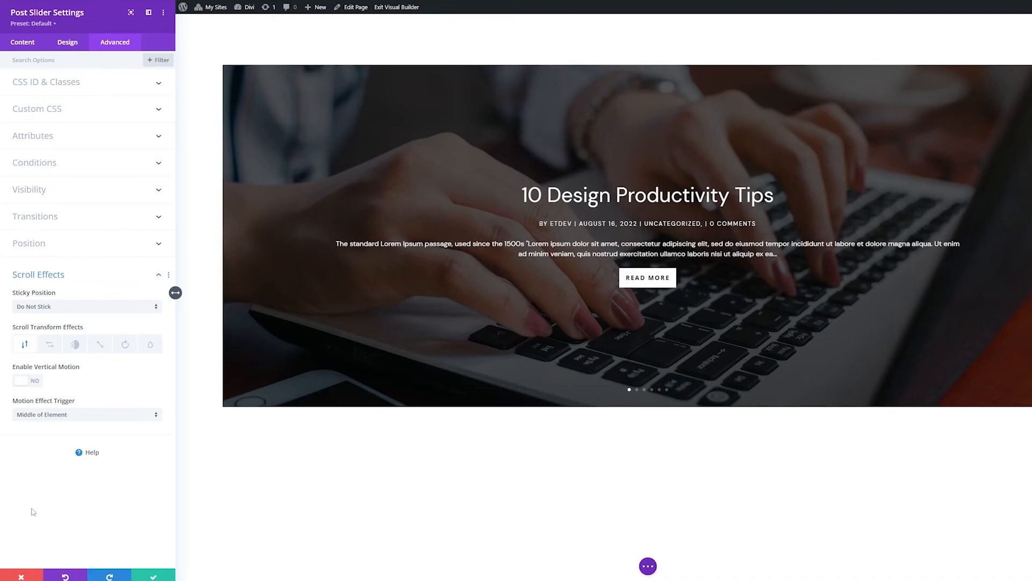
mouse_move(104, 504)
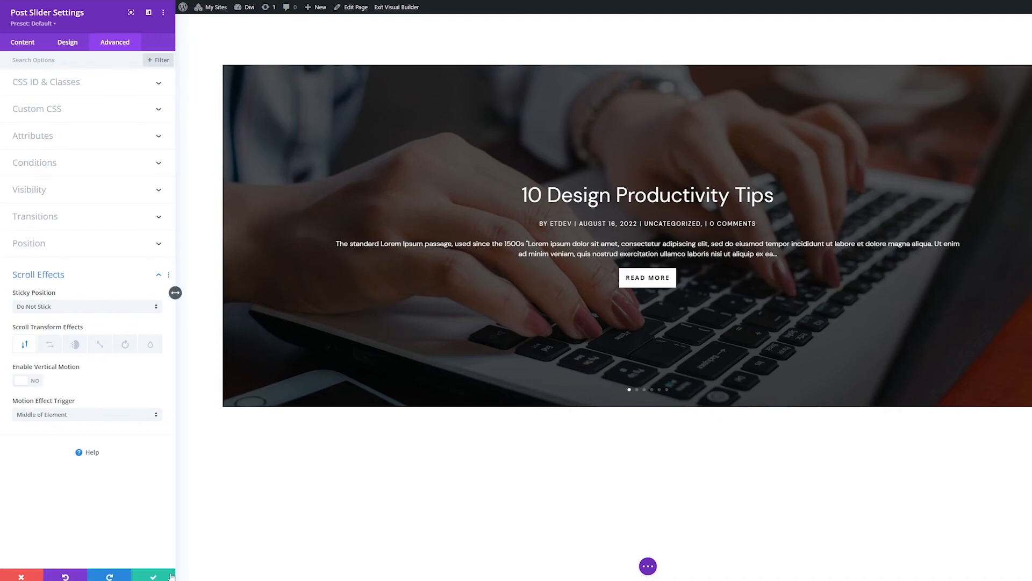
mouse_move(153, 574)
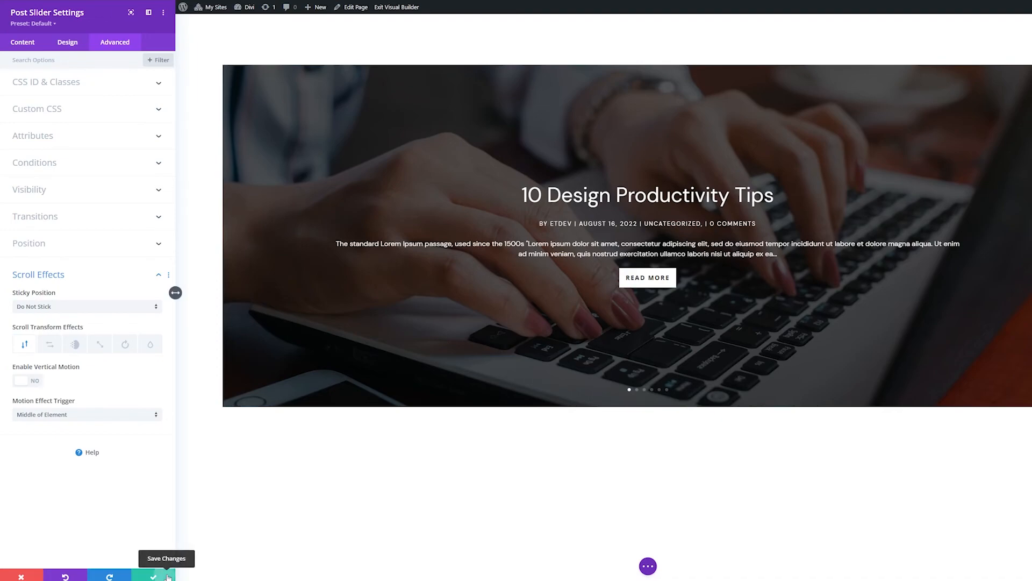
Save the post slider changes and exit the Visual Builder to the live page.
click(152, 575)
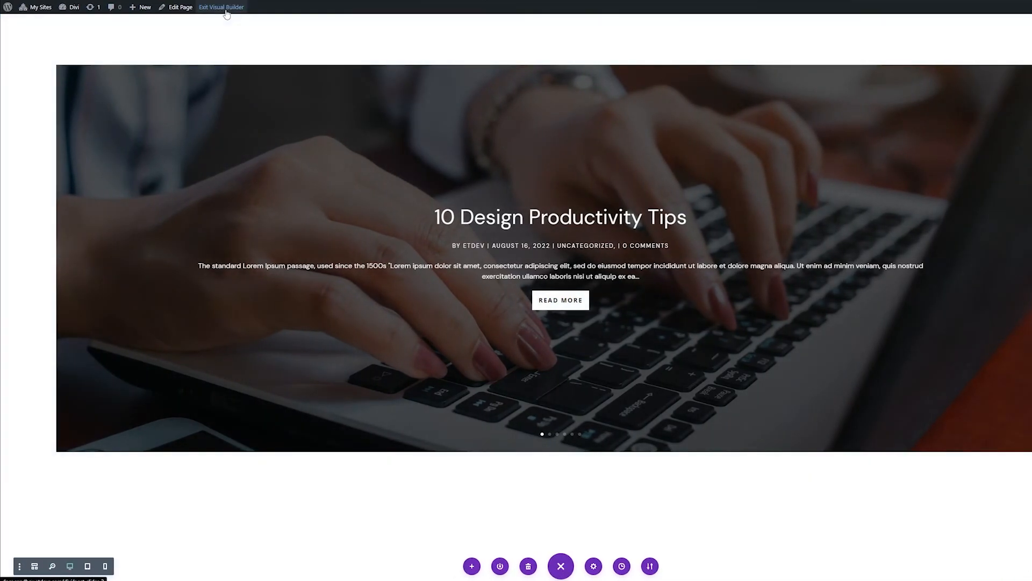
click(221, 7)
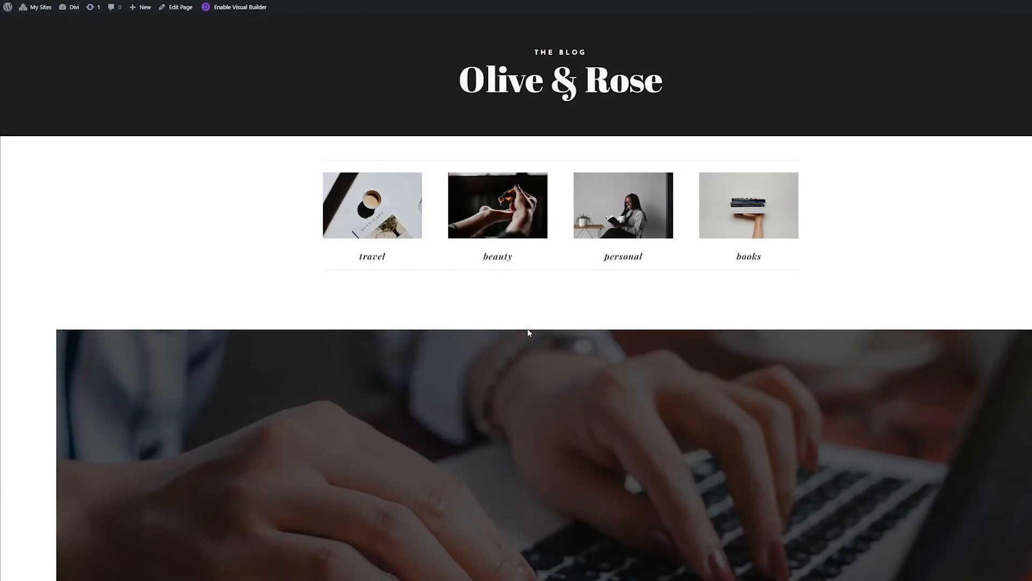
scroll(down, 3)
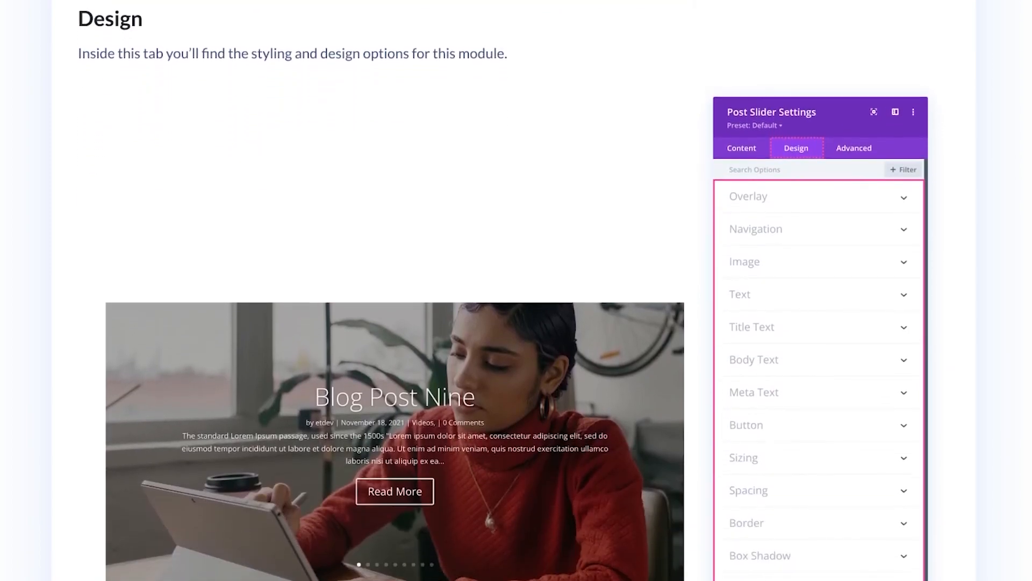
Scroll the Post Slider documentation past the overlay options to the Navigation section.
scroll(down, 3)
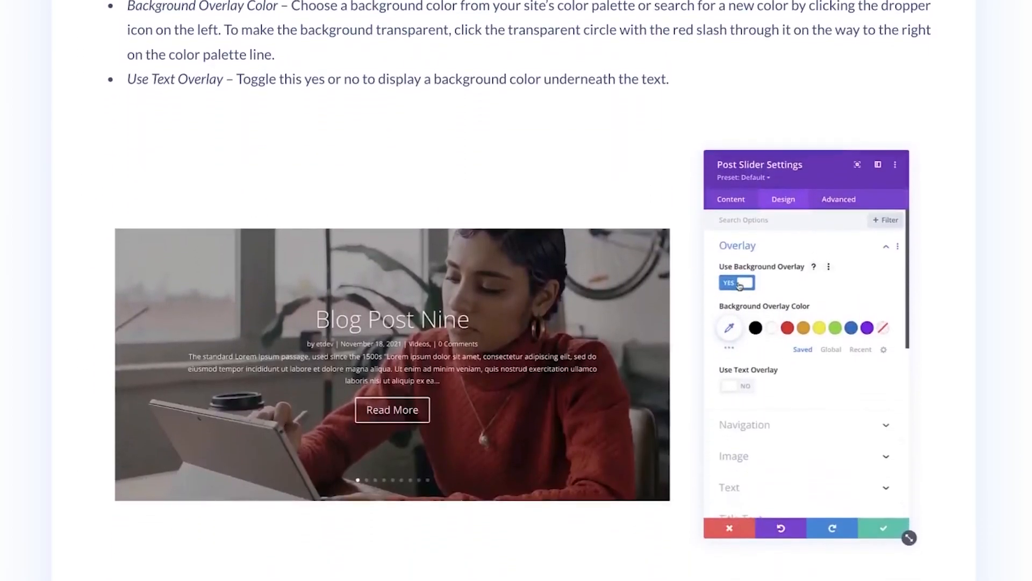
scroll(down, 3)
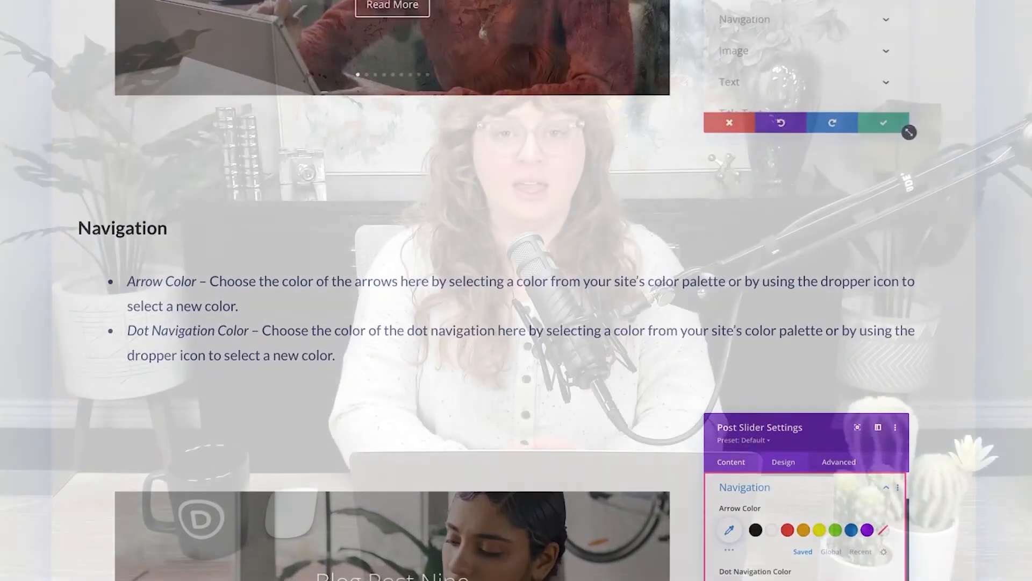